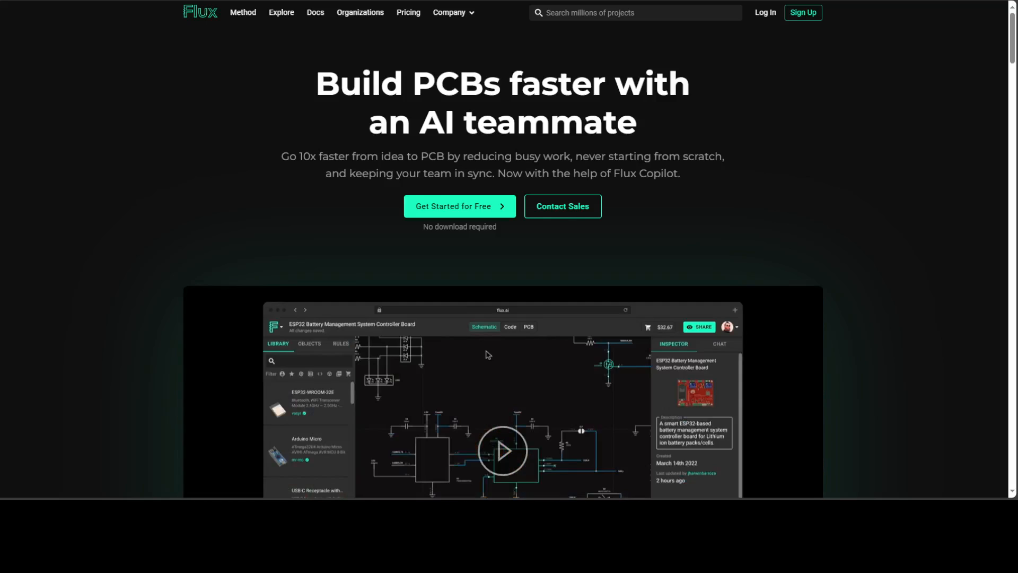
Step: Open the new empty schematic project in the Flux editor with Copilot's welcome chat
click(510, 326)
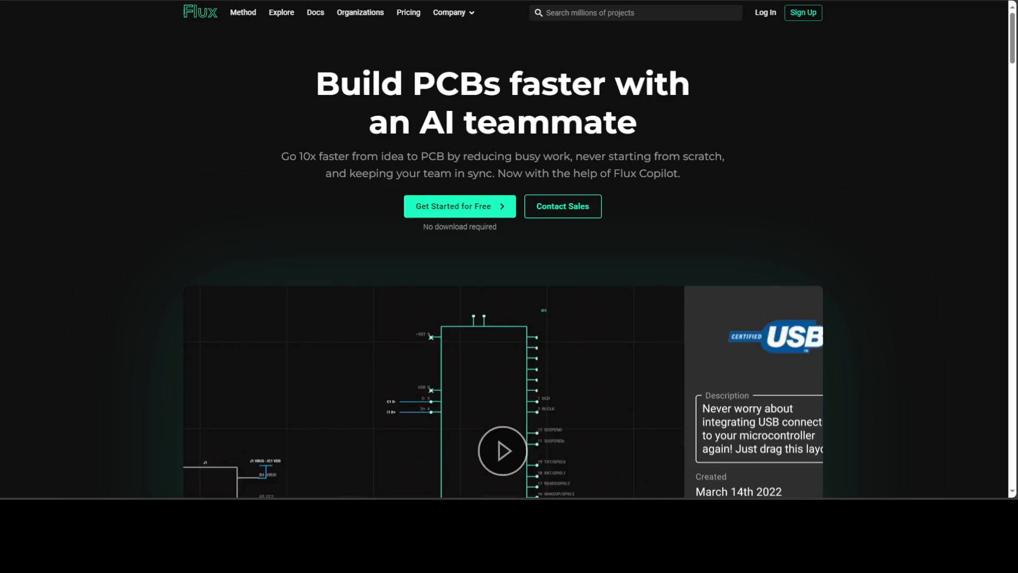
click(459, 206)
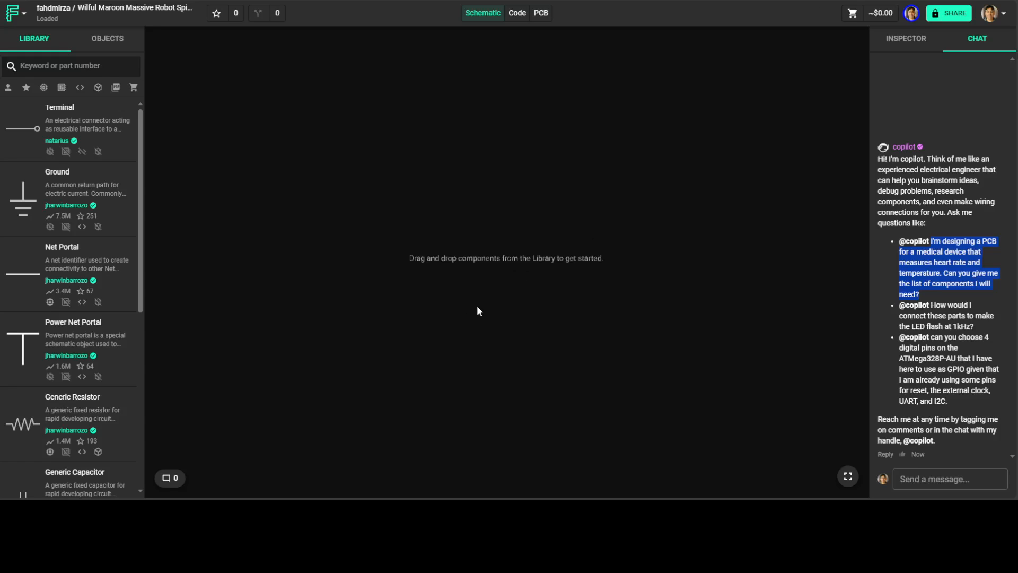
mouse_move(974, 56)
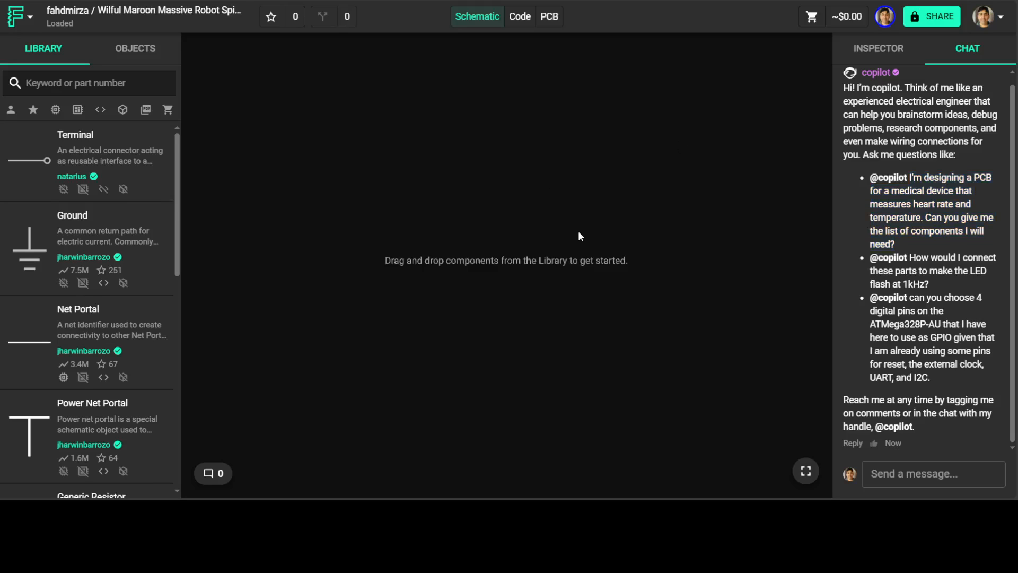
mouse_move(579, 200)
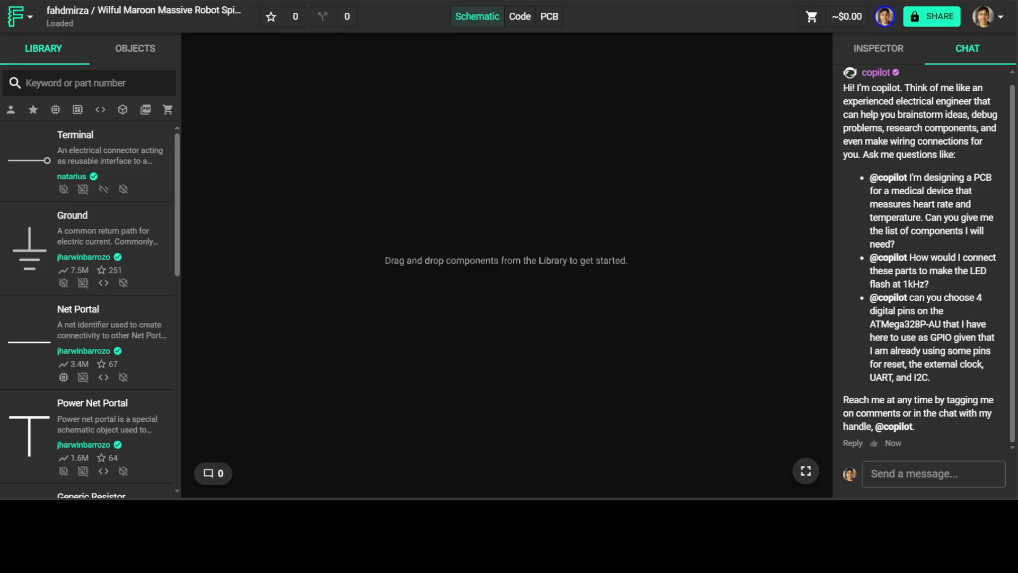
scroll(down, 3)
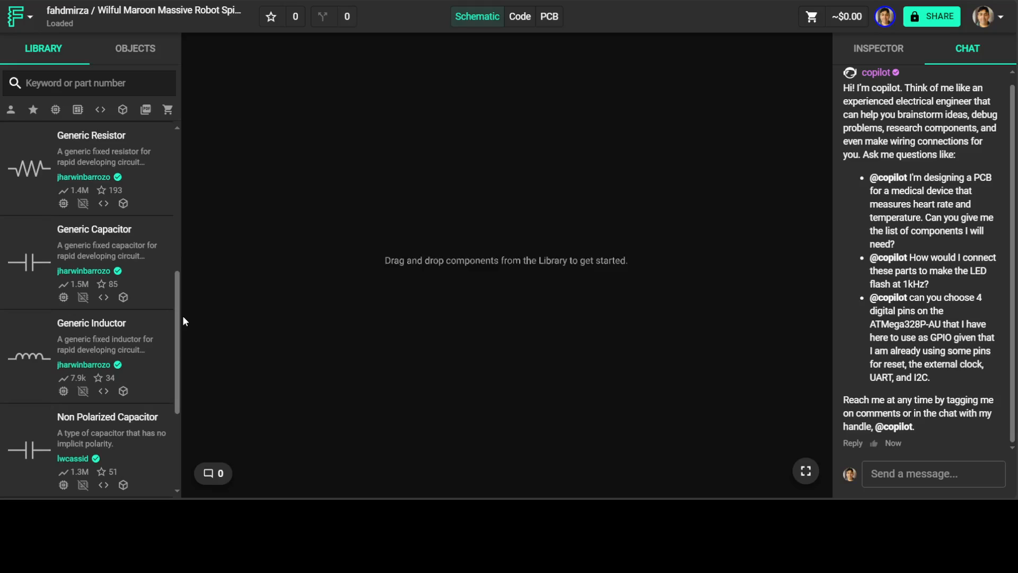
scroll(down, 3)
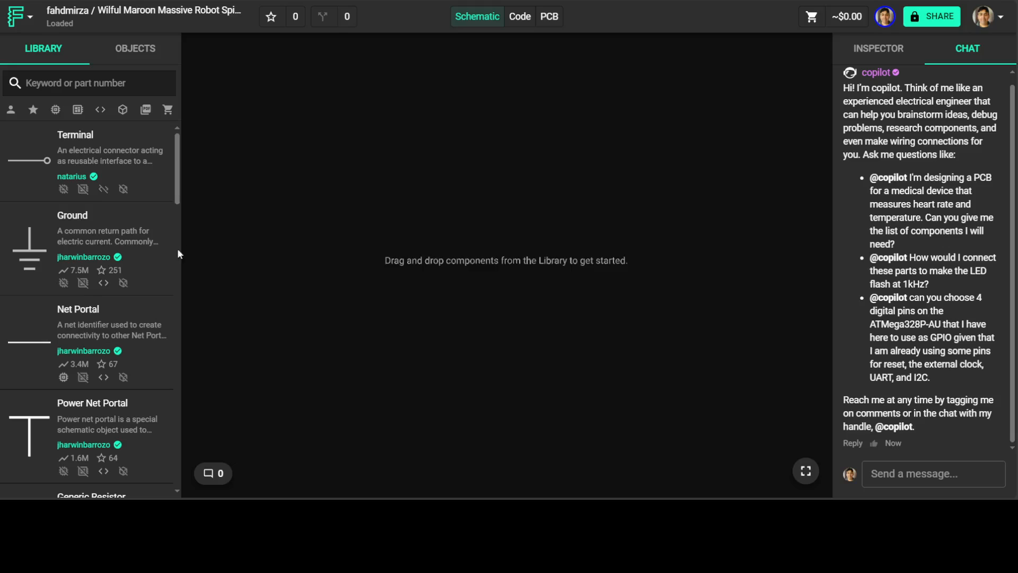
click(146, 10)
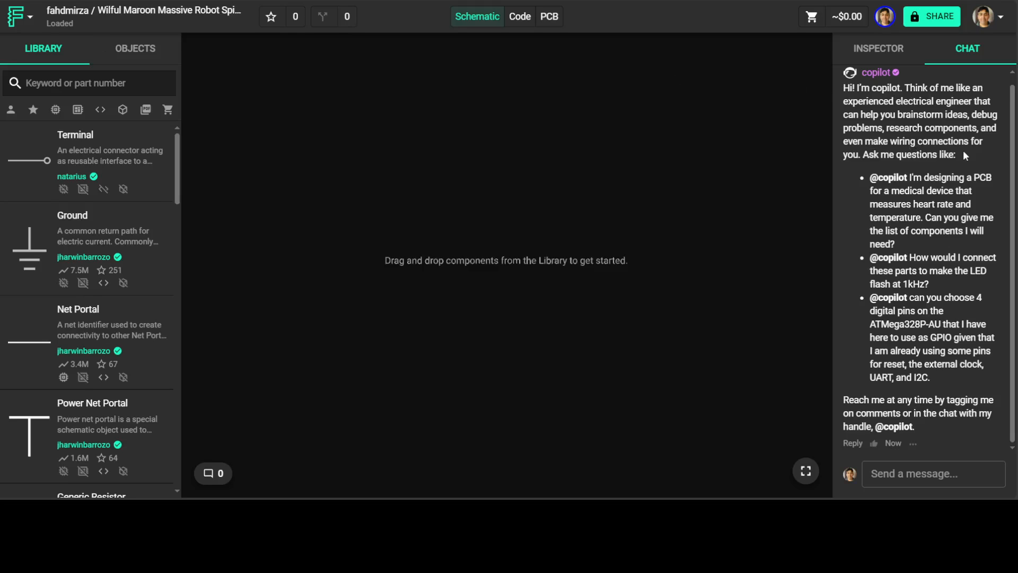
click(878, 48)
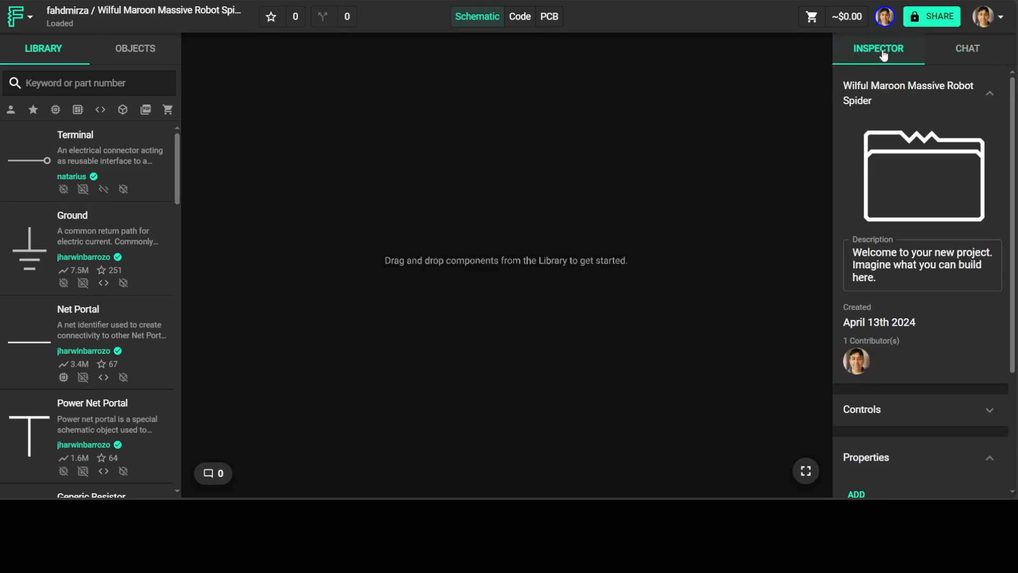
mouse_move(949, 58)
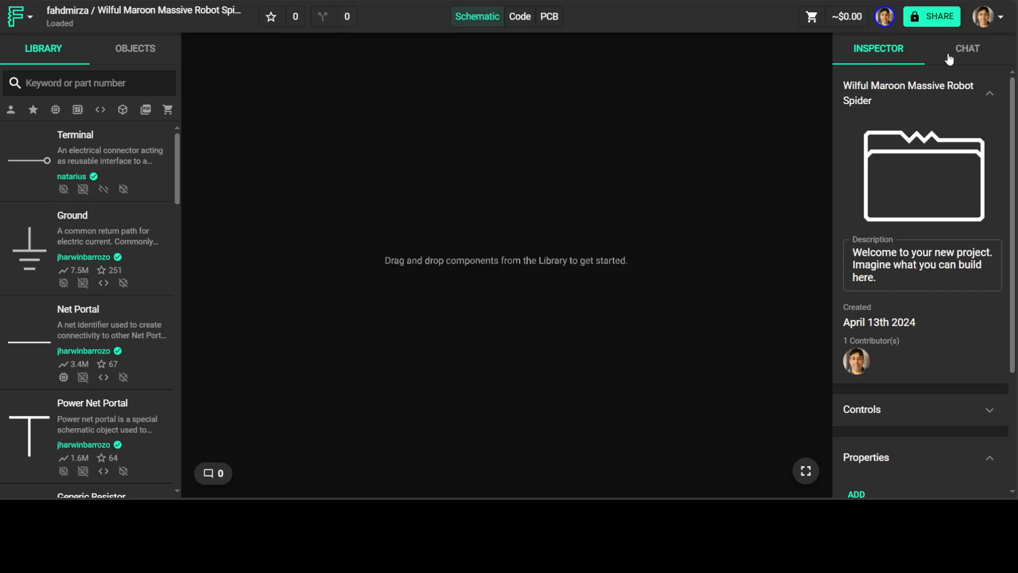
mouse_move(971, 53)
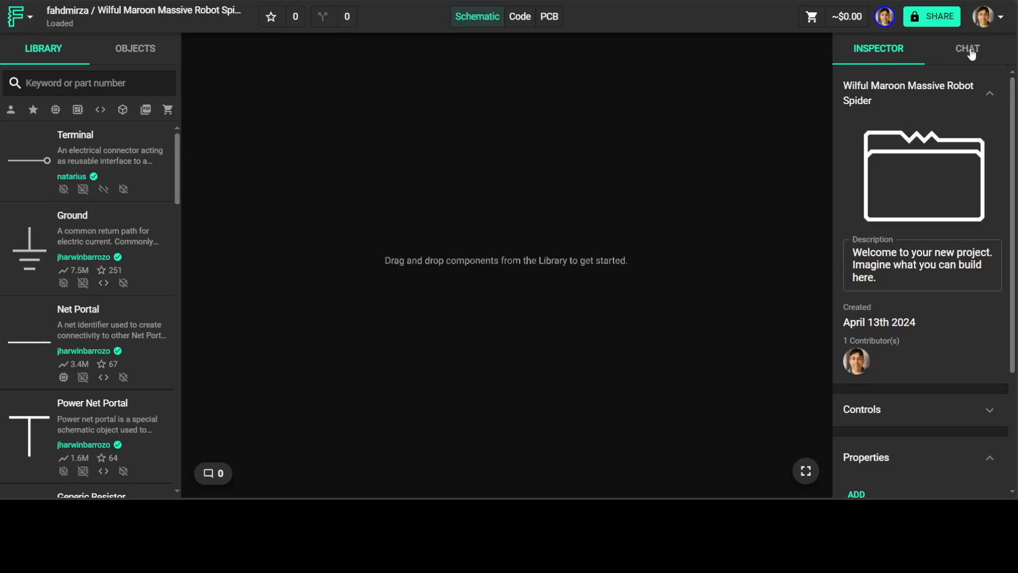
click(967, 48)
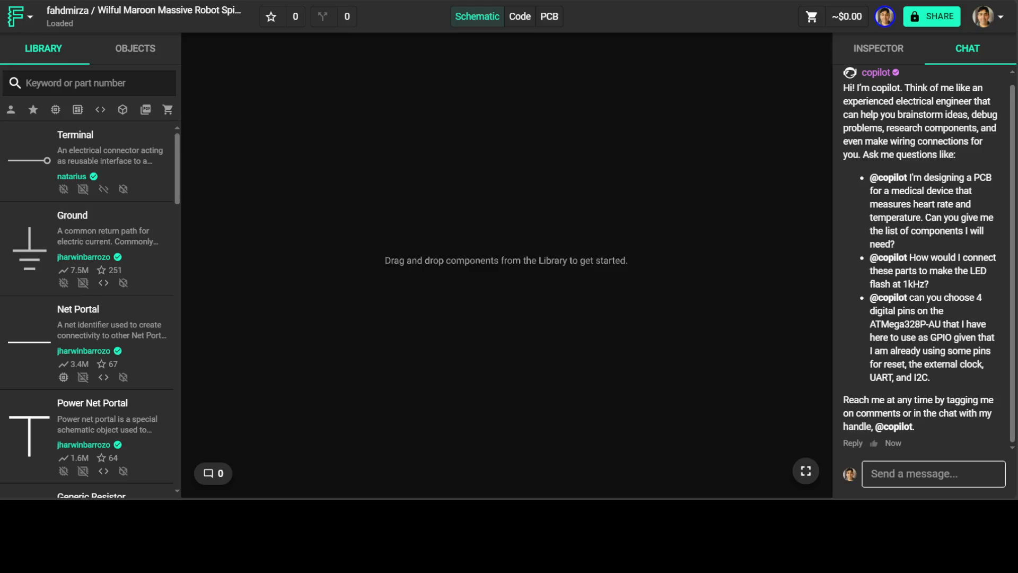
Step: Post the chat question: 'I'm creating a PCB for a digital alarm clock that displays time and sounds alarms...'
click(933, 473)
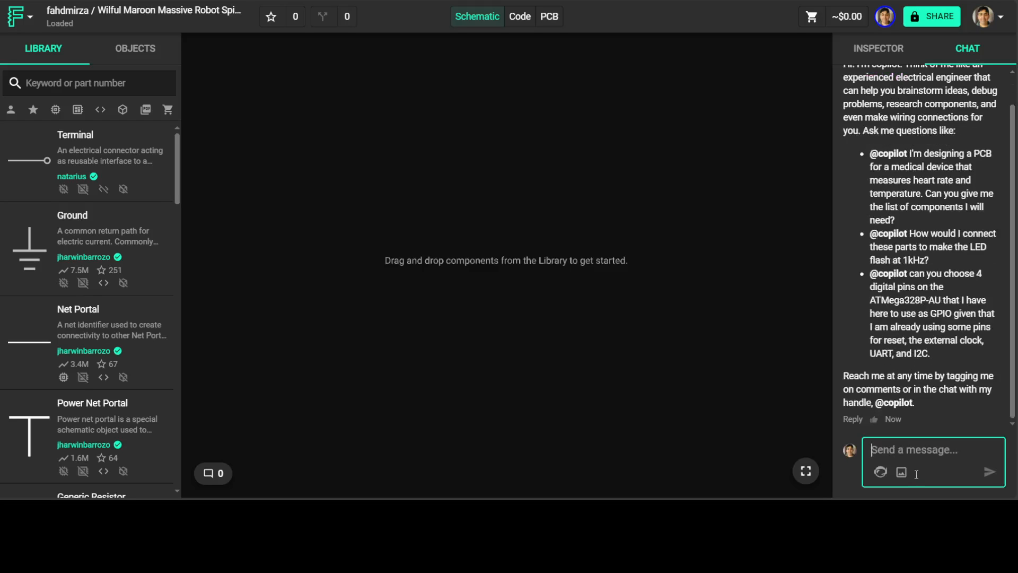
text(I'm creating a PCB for a digital alarm clock that displays time and sounds alarms. Can you assist me with identifying the necessary components for this project?)
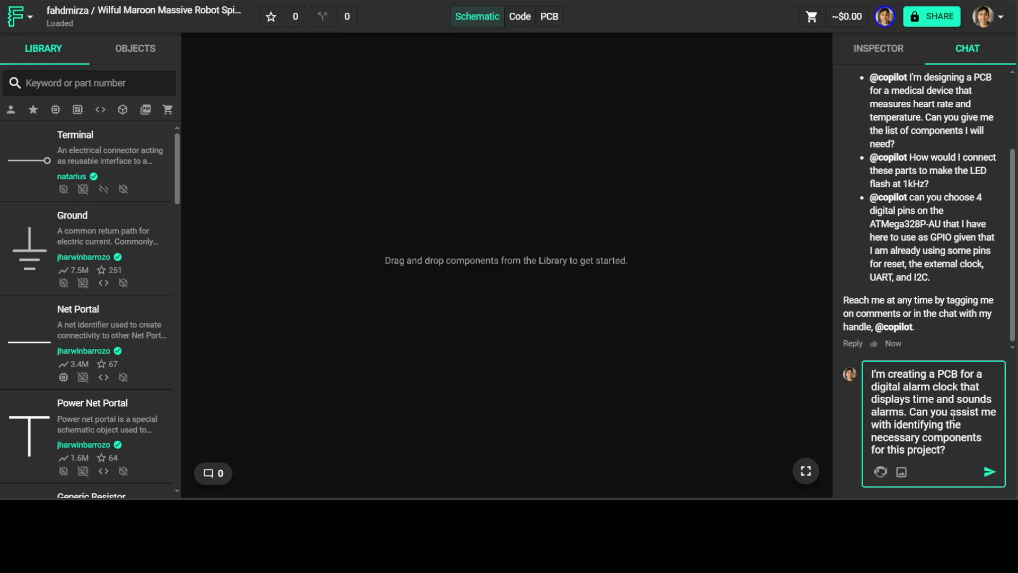
mouse_move(44, 391)
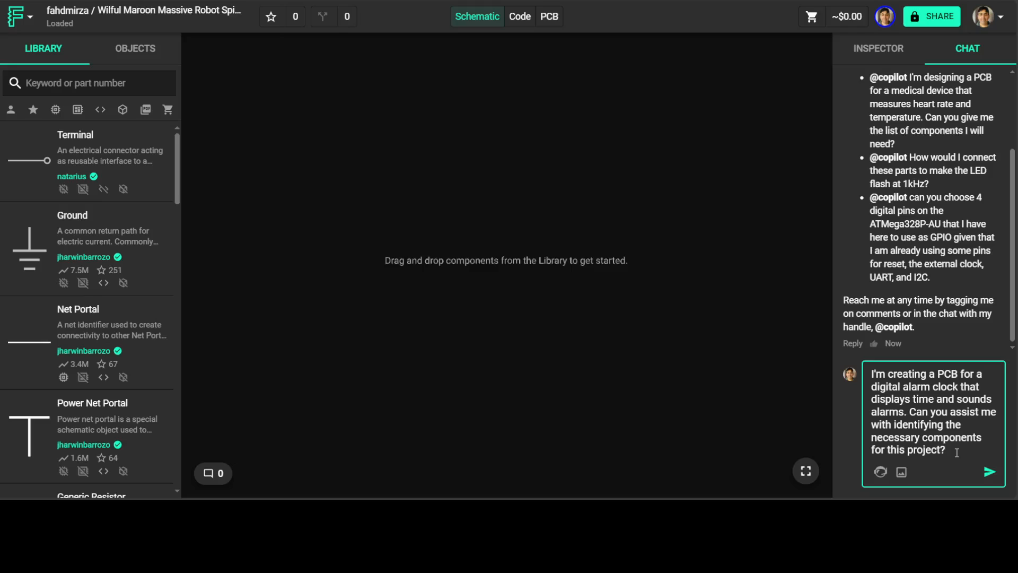
click(989, 472)
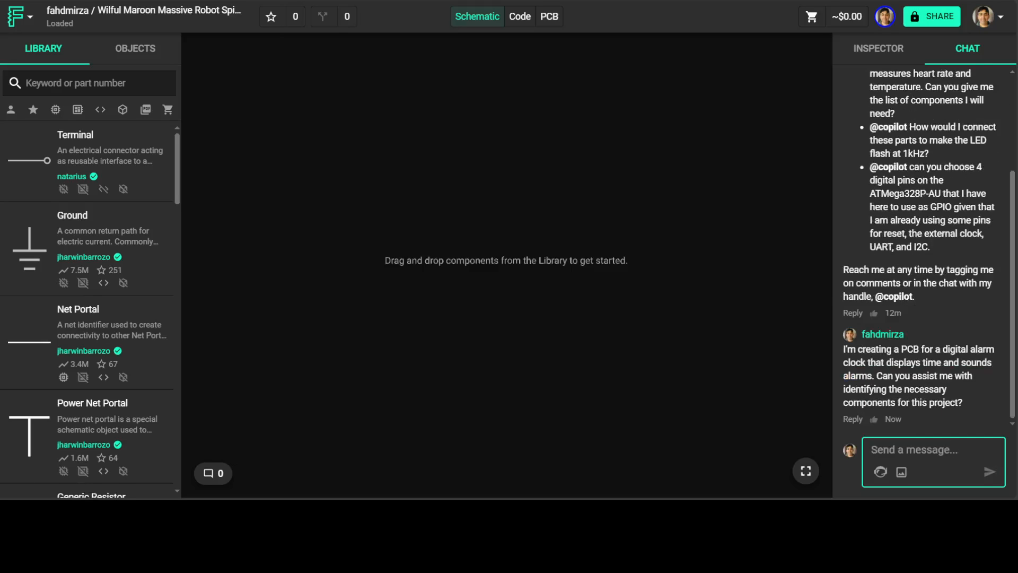
scroll(down, 3)
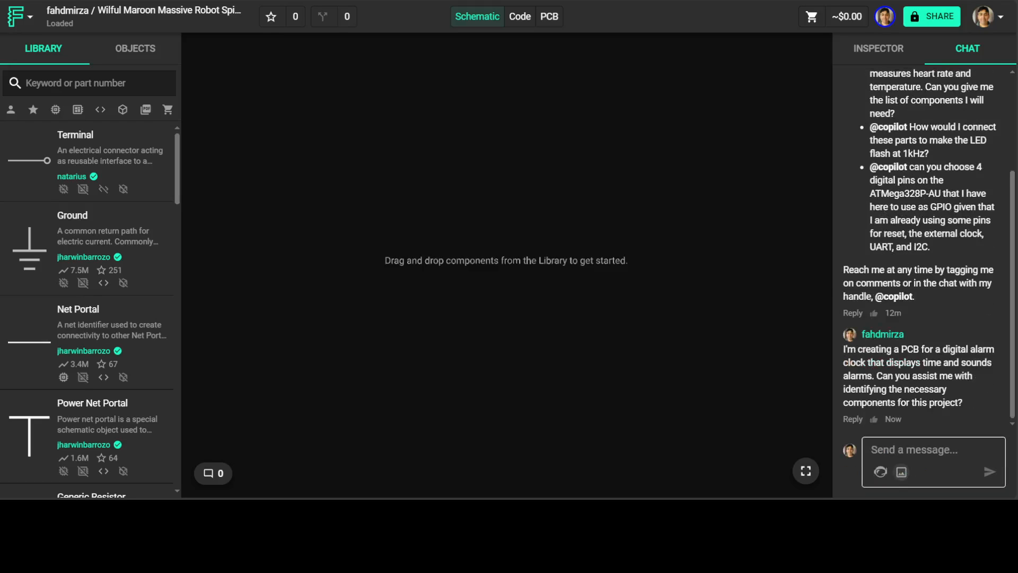
click(933, 461)
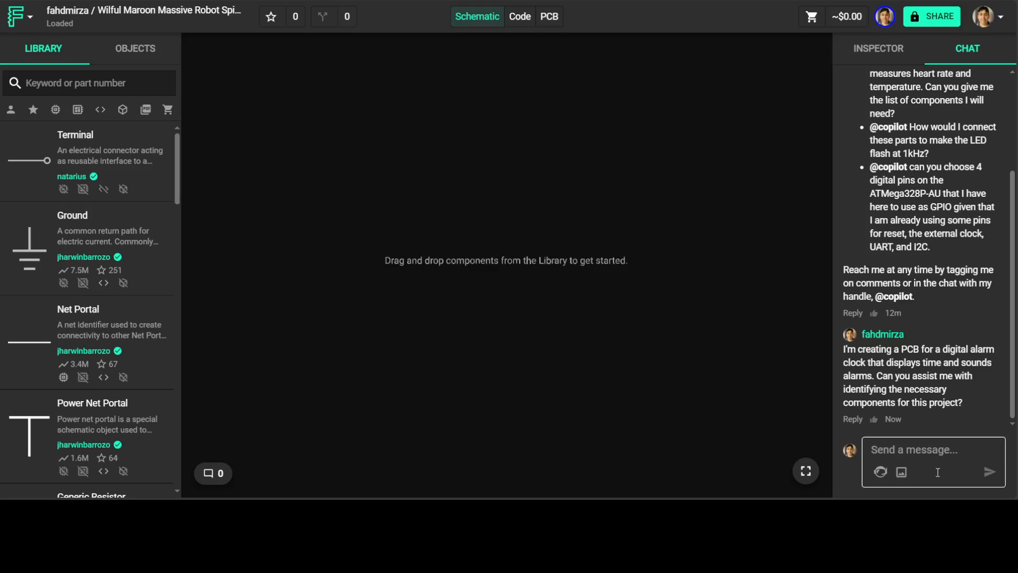
click(933, 450)
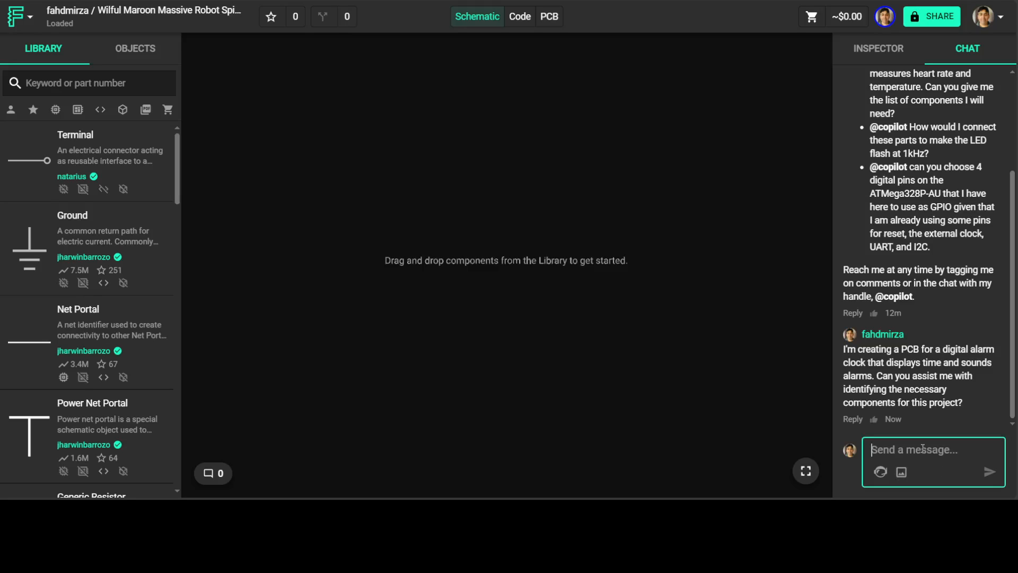
text(@copil)
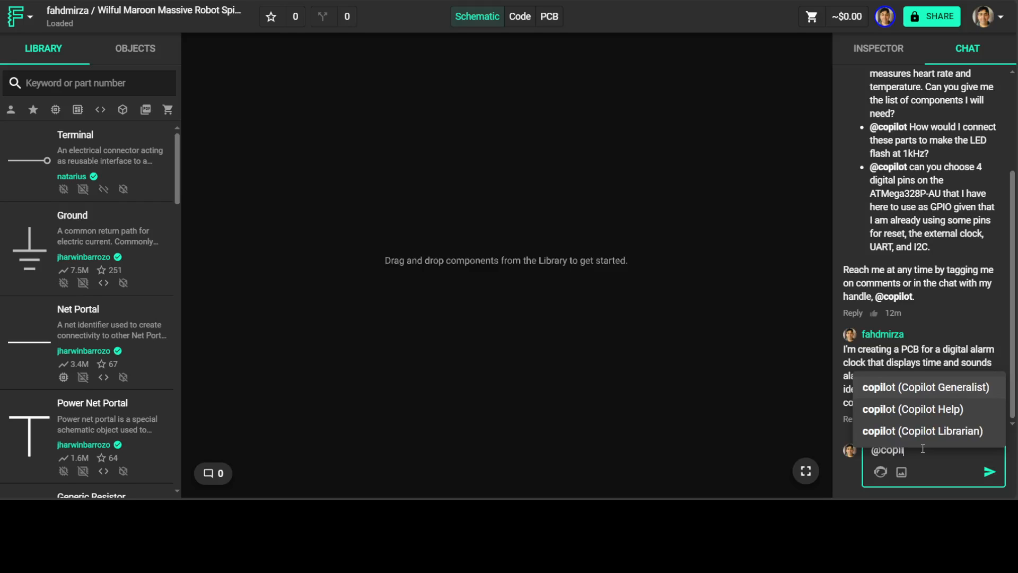
text(o)
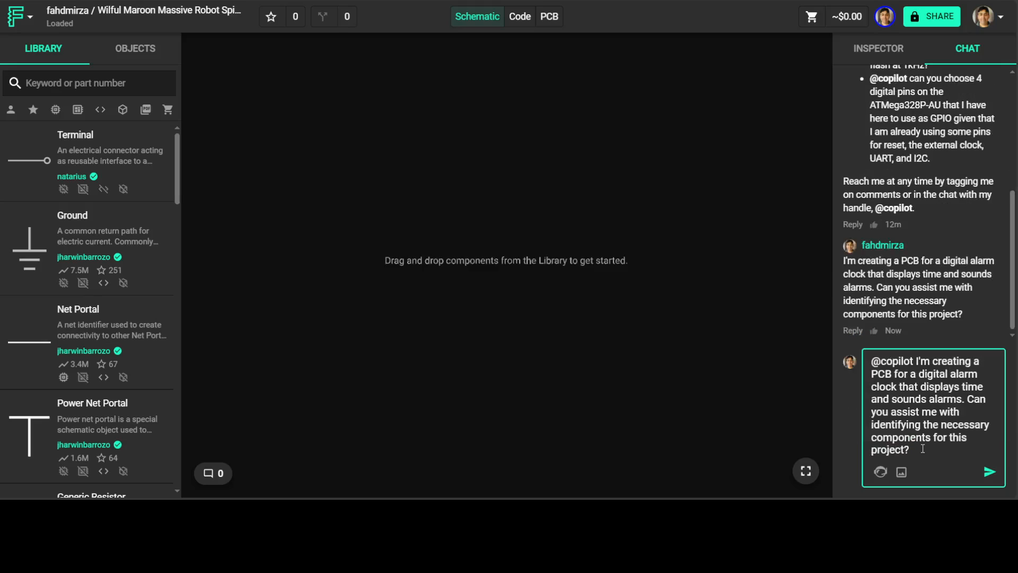
click(990, 471)
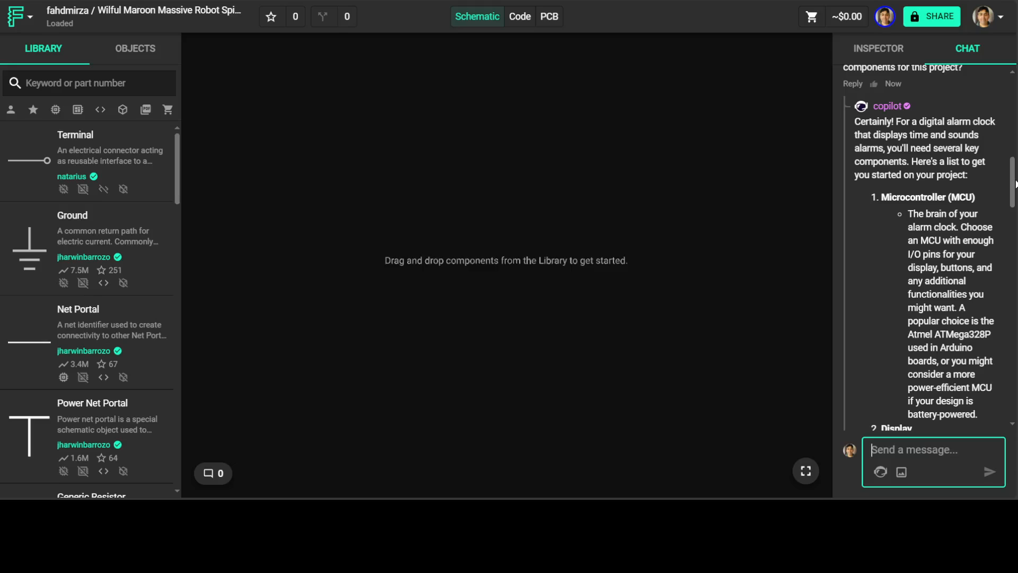
scroll(down, 3)
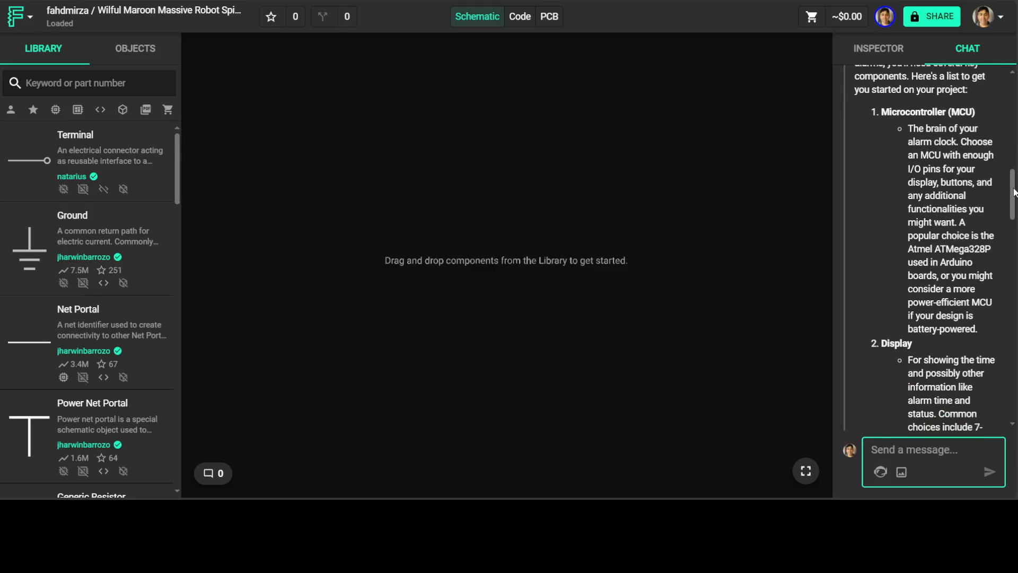
scroll(down, 3)
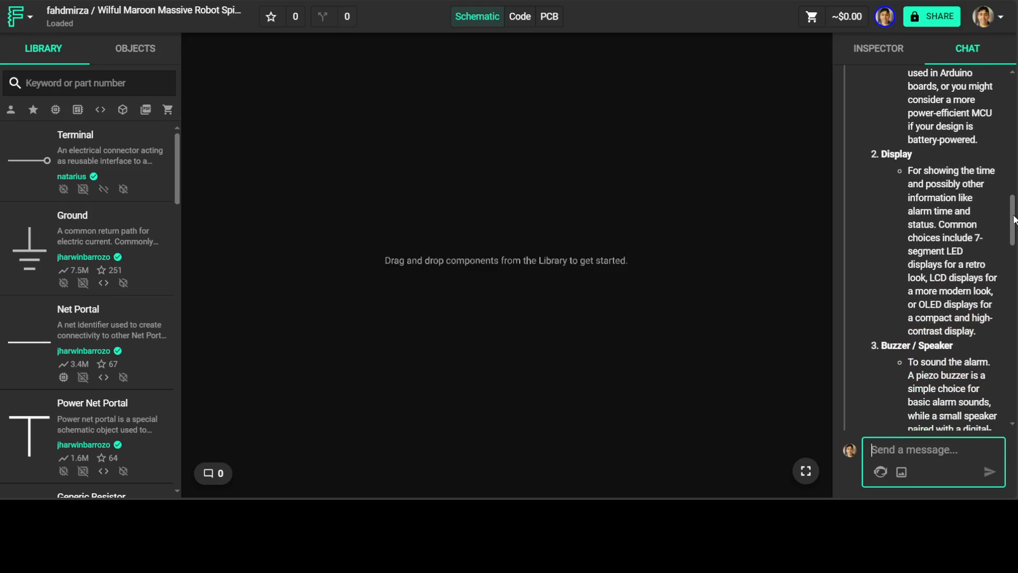
scroll(down, 3)
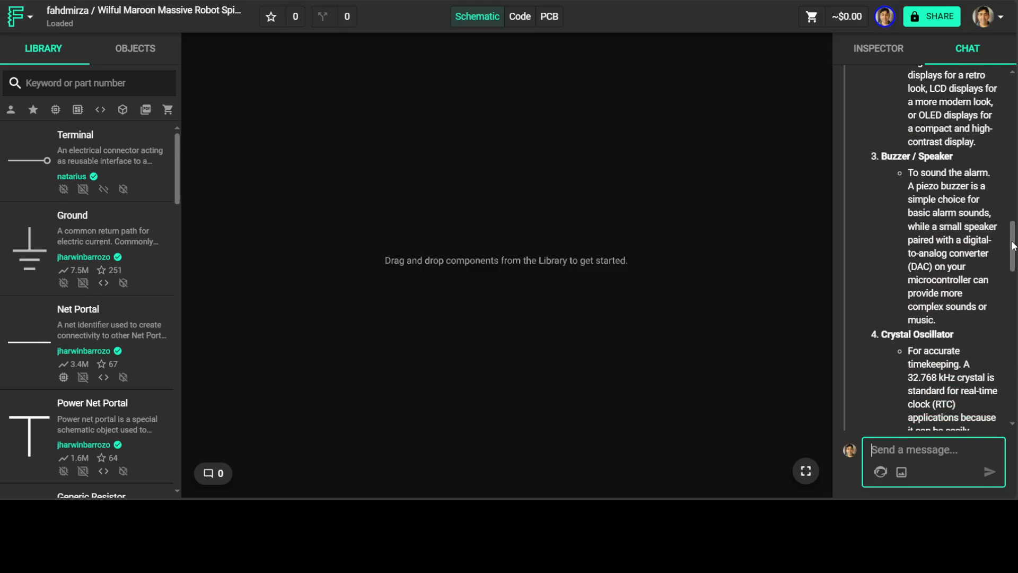
scroll(down, 3)
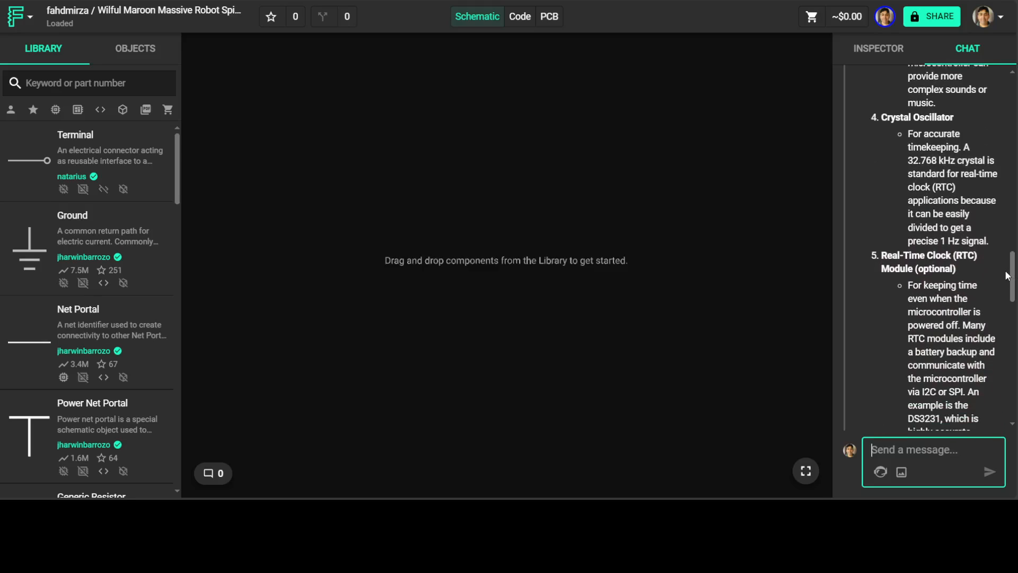
scroll(down, 3)
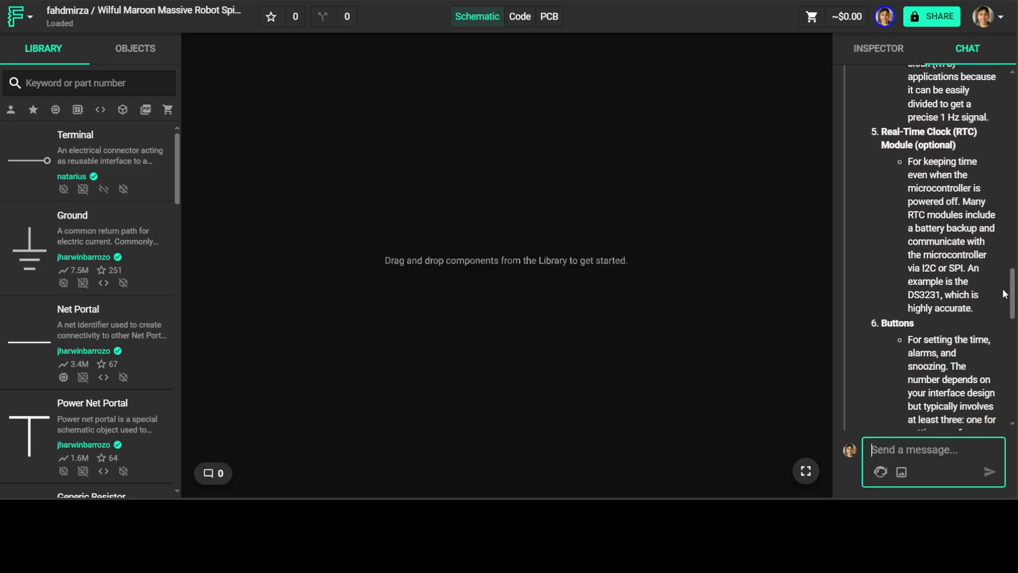
scroll(down, 3)
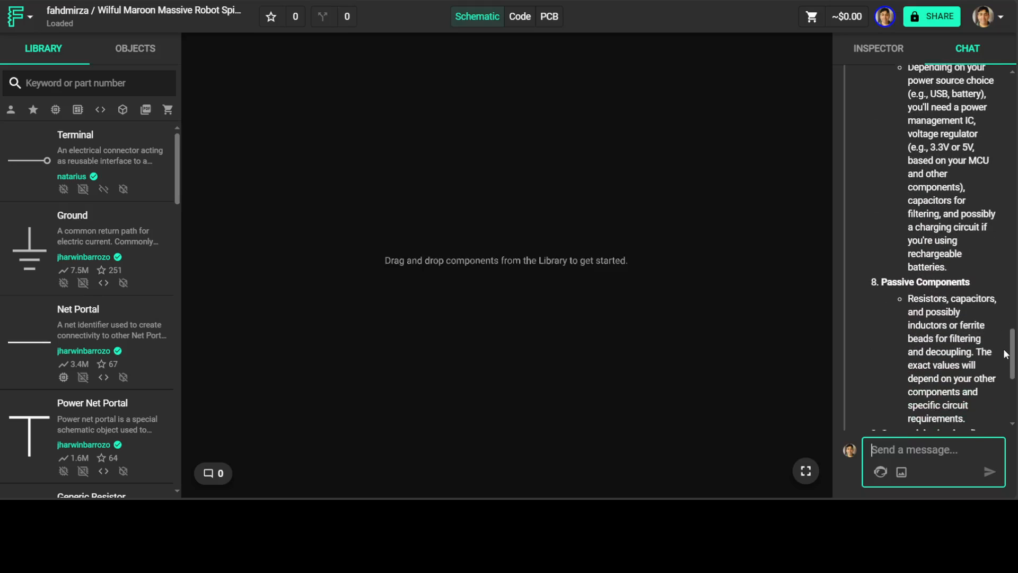
scroll(down, 3)
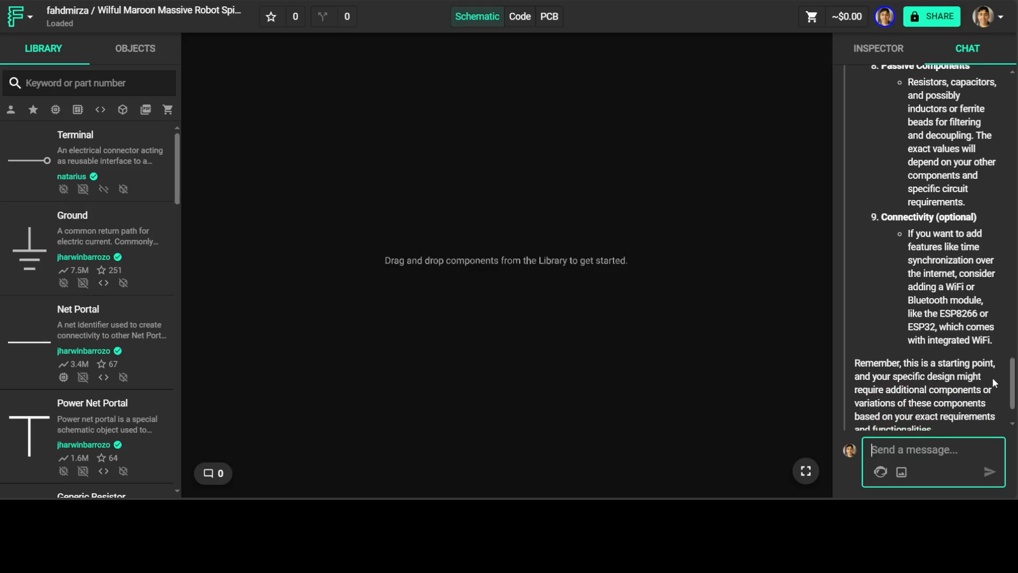
scroll(down, 3)
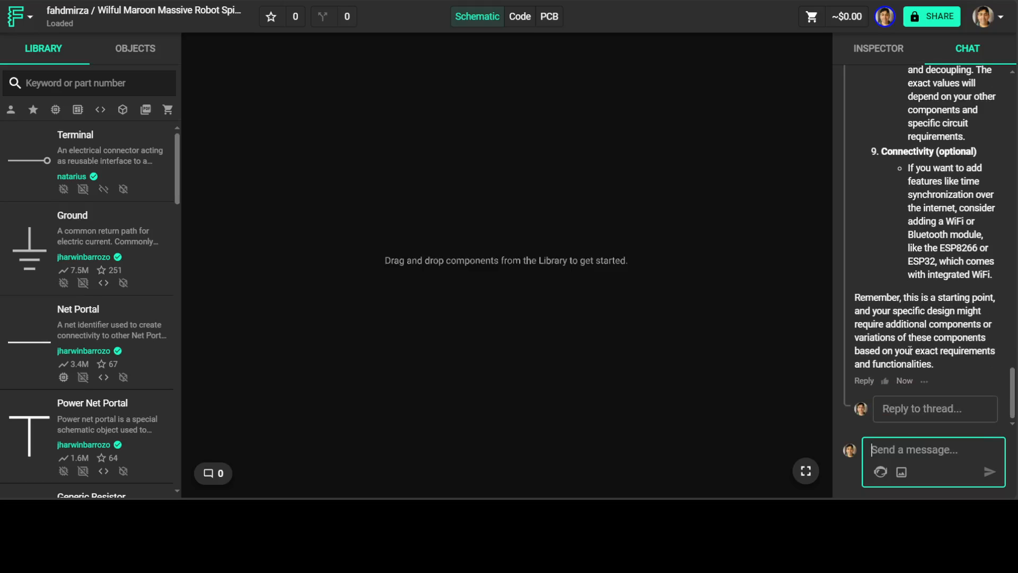
click(932, 408)
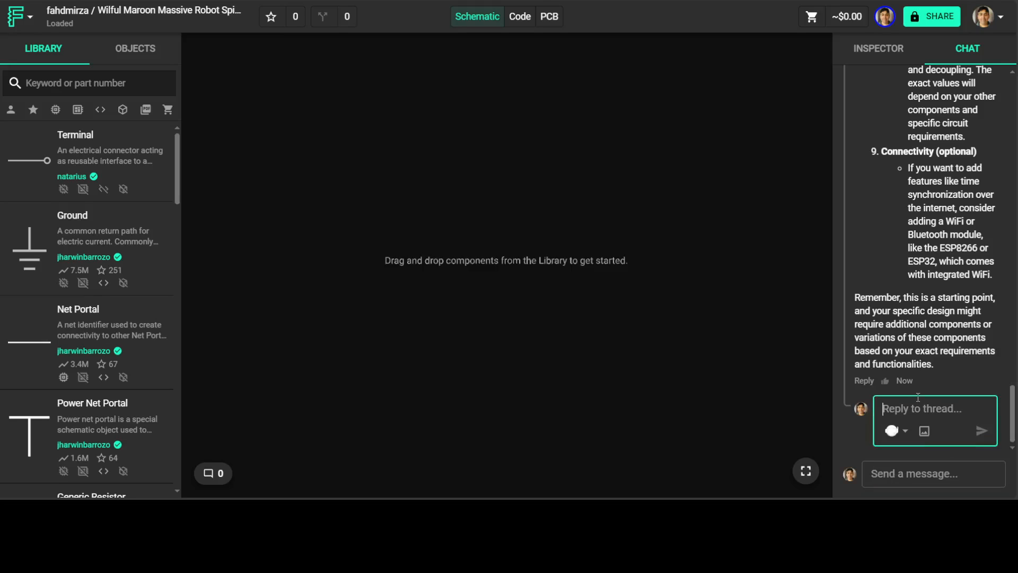
text(@c)
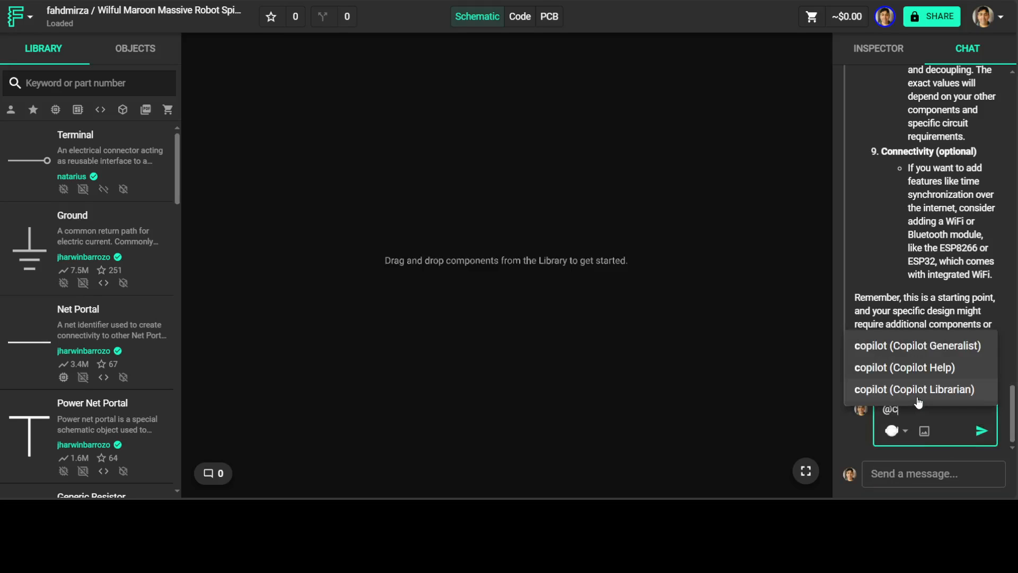
click(916, 345)
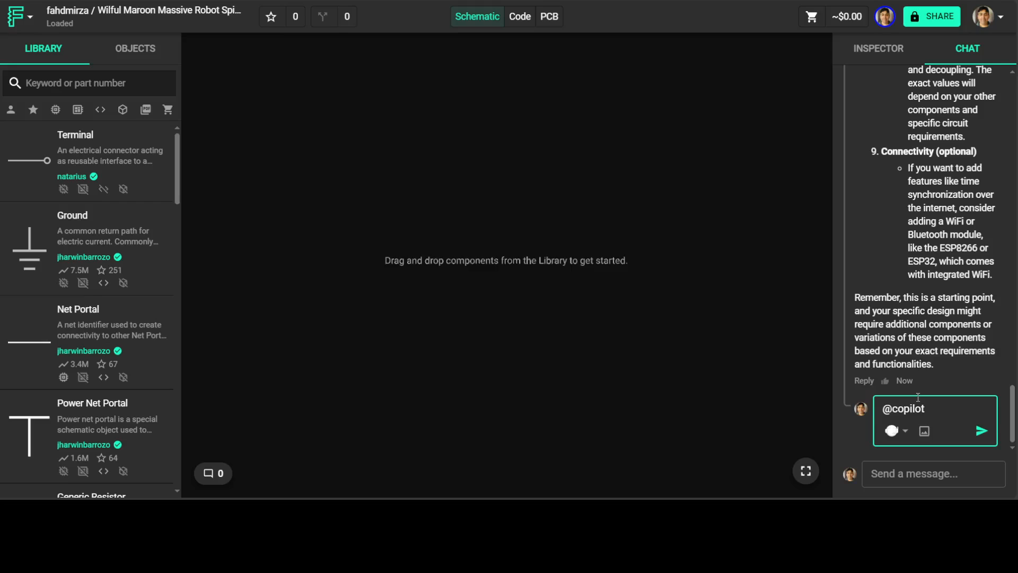
text(, can you d)
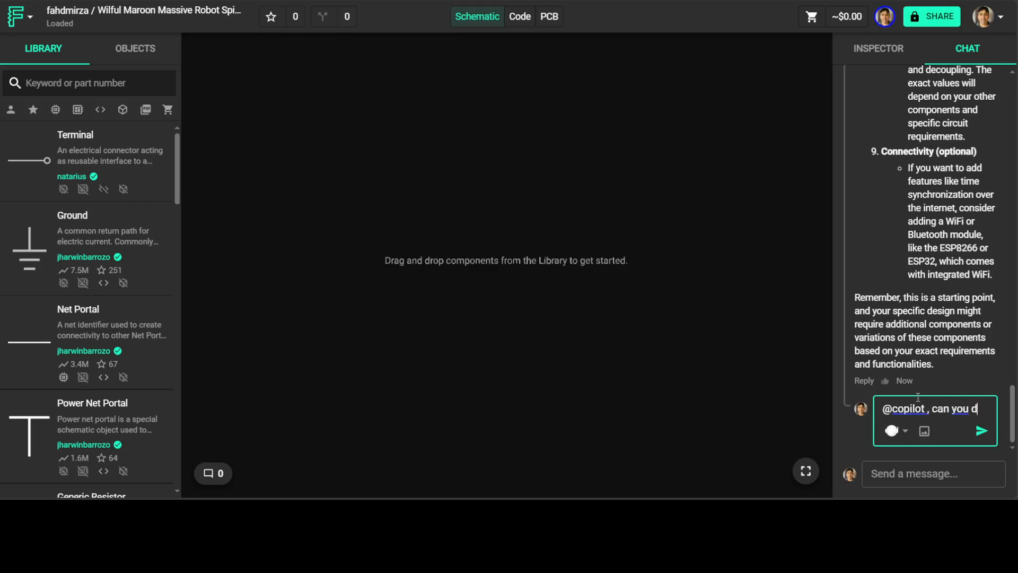
text(raw a basic)
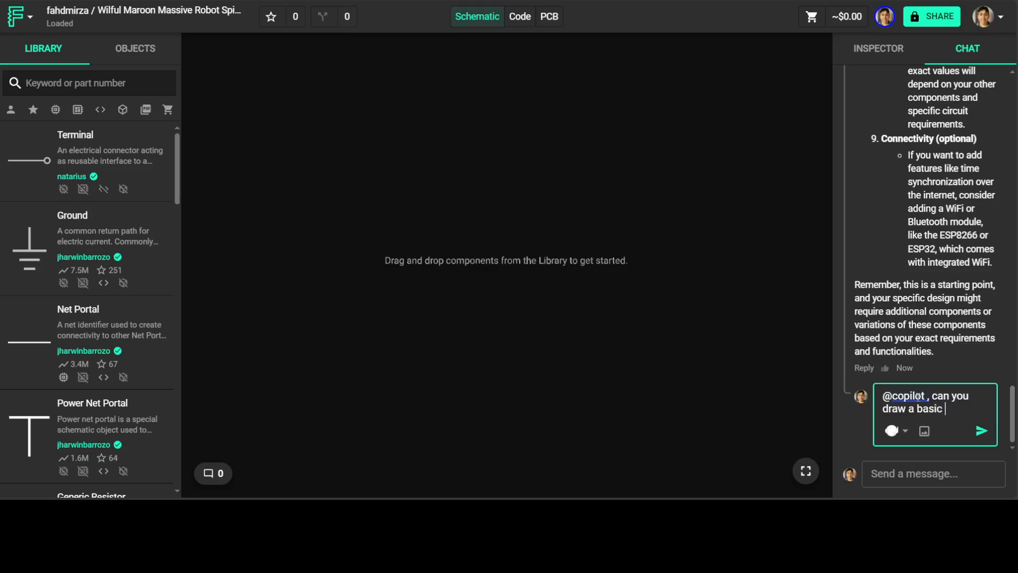
text(PCB for this a)
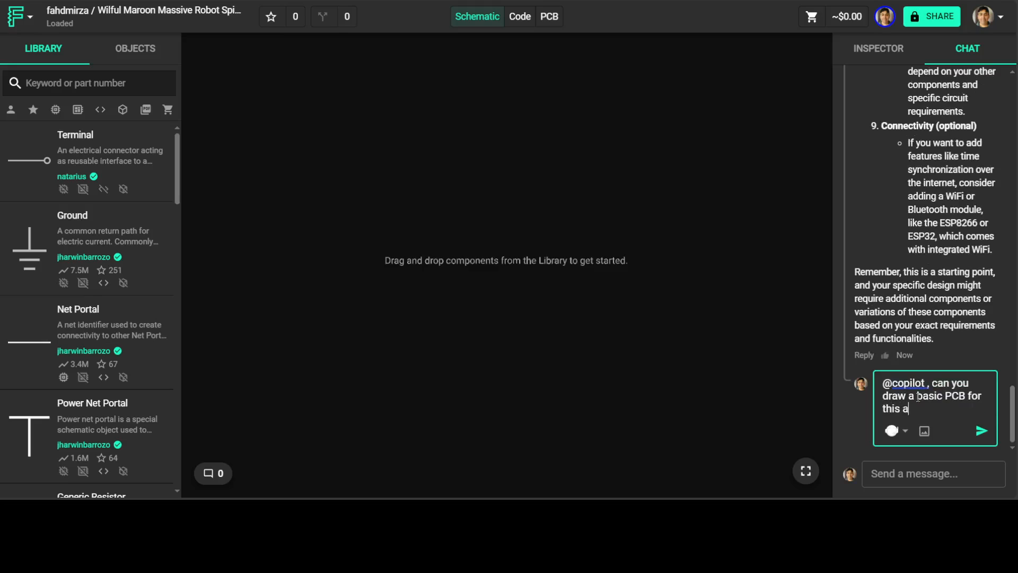
text(larm clock)
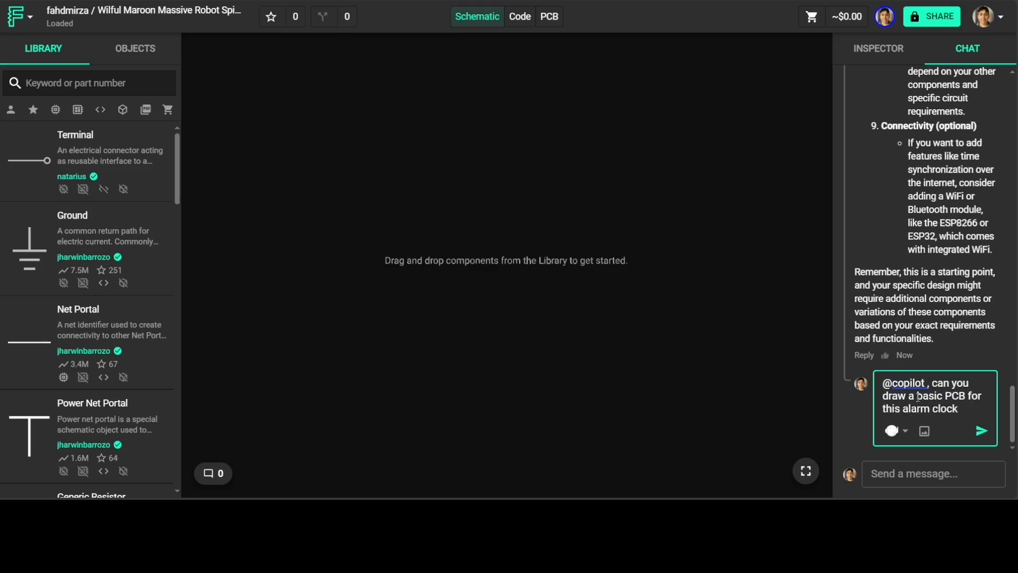
click(981, 431)
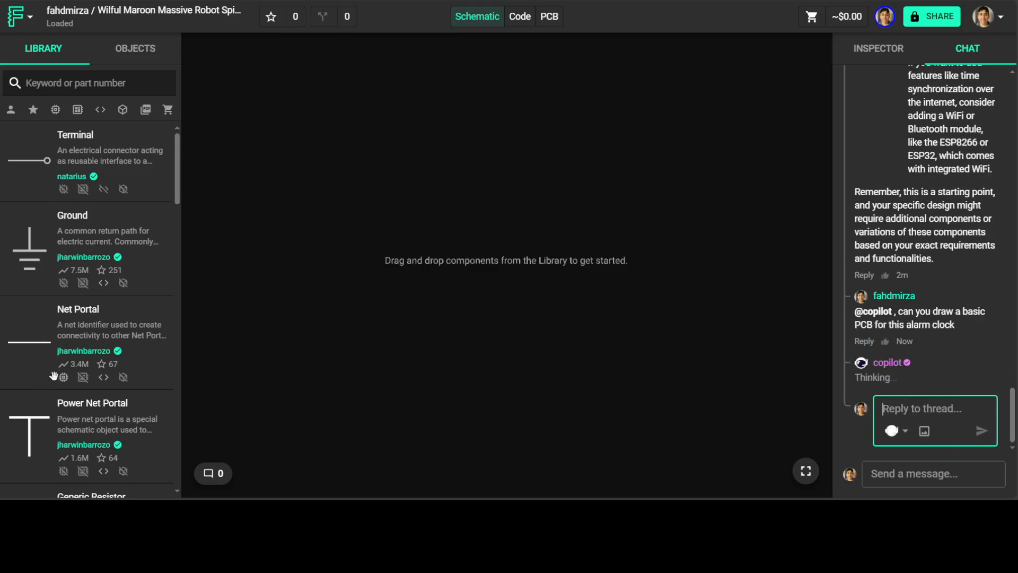
mouse_move(63, 377)
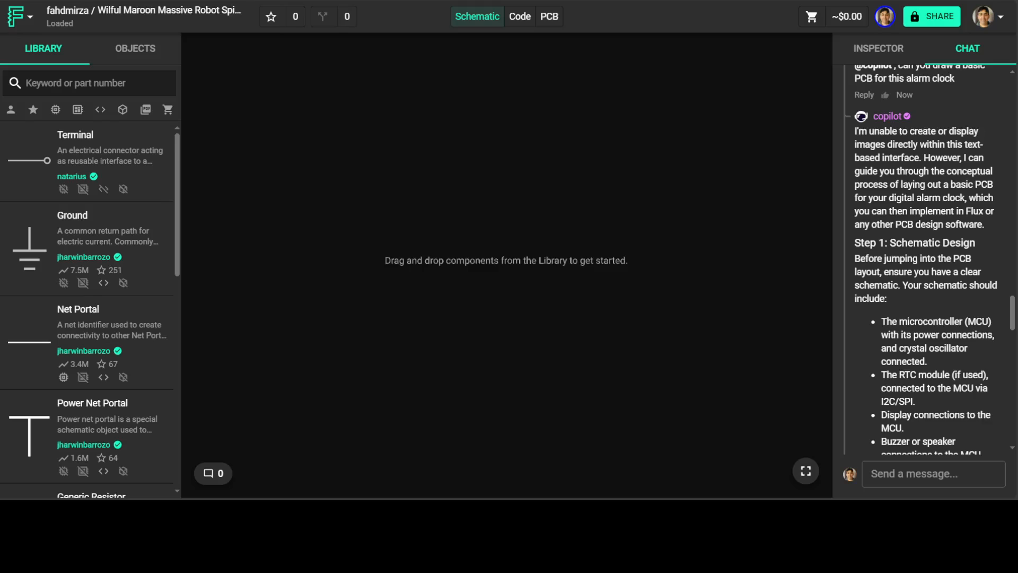
Step: Scroll the chat to read Copilot's Step 1: Schematic Design and Step 2: Board Outline guidance
scroll(down, 3)
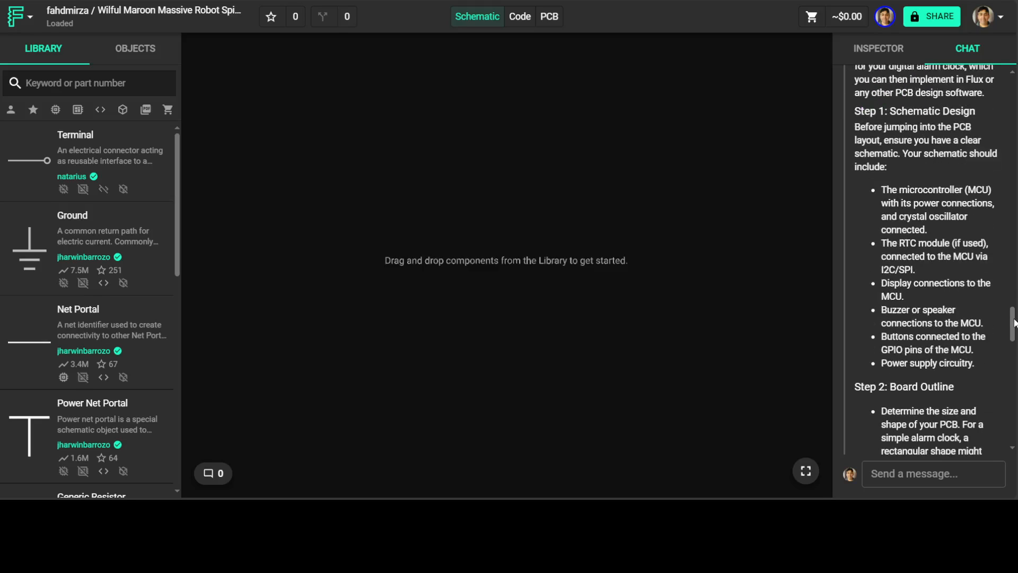
scroll(down, 3)
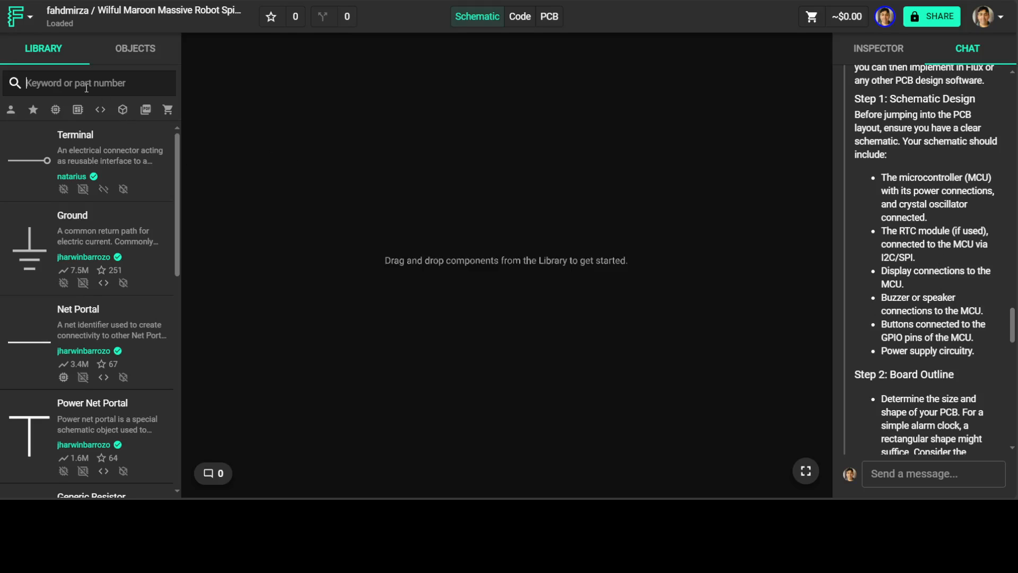
Step: Search the library for 'mcu' parts
text(m)
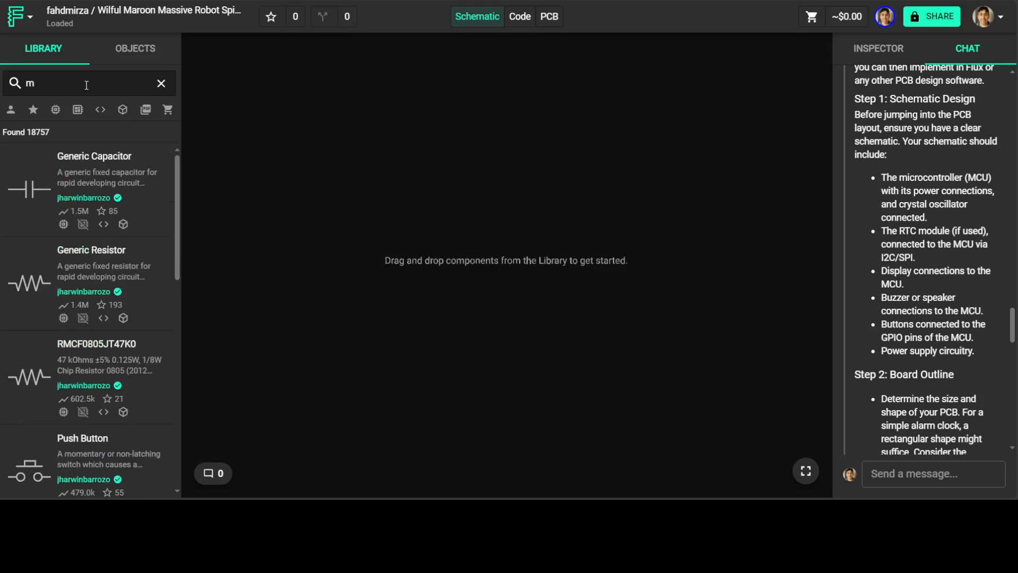
text(cu)
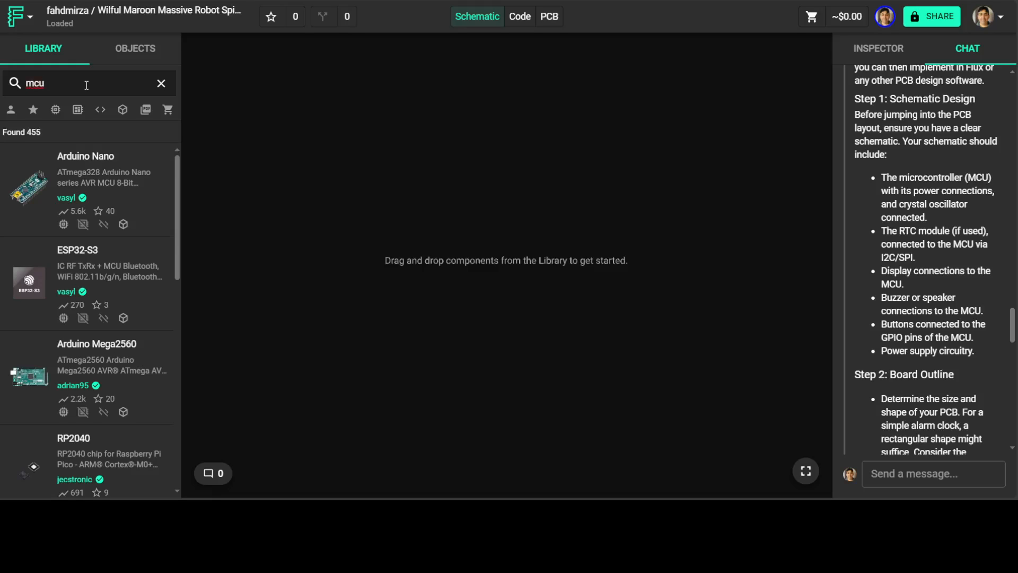
click(934, 473)
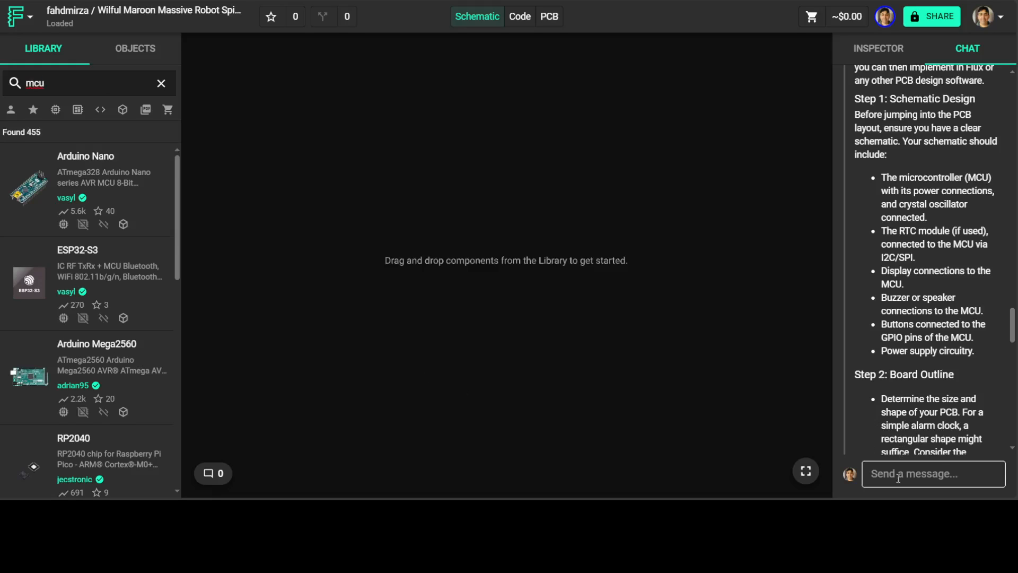
text(@)
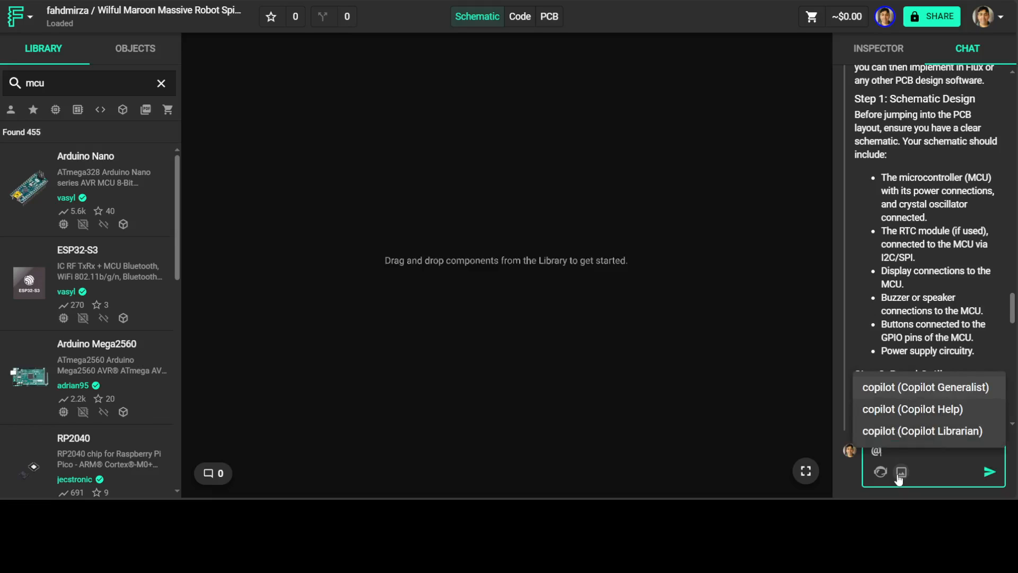
text(copilo)
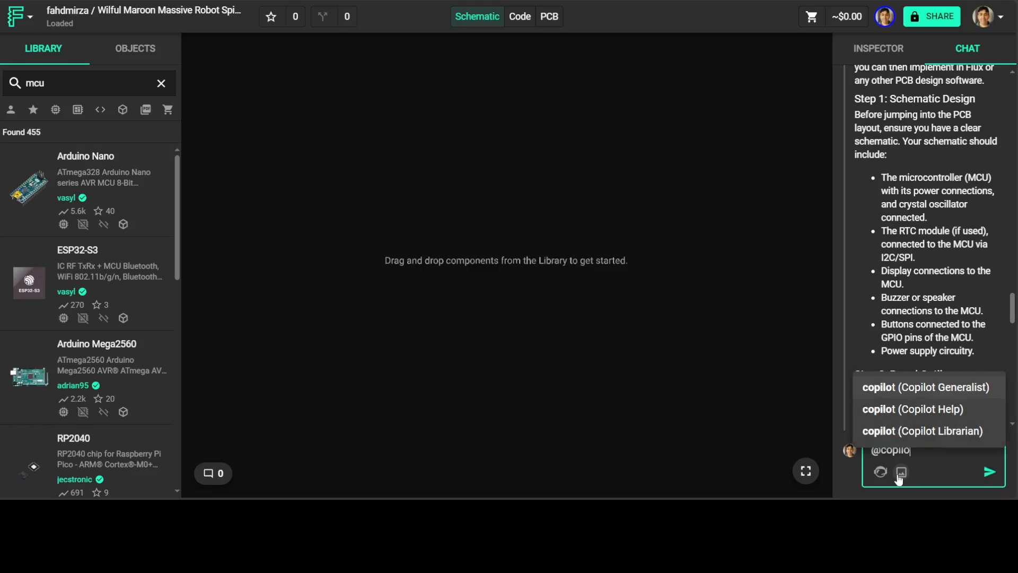
text(any specifi)
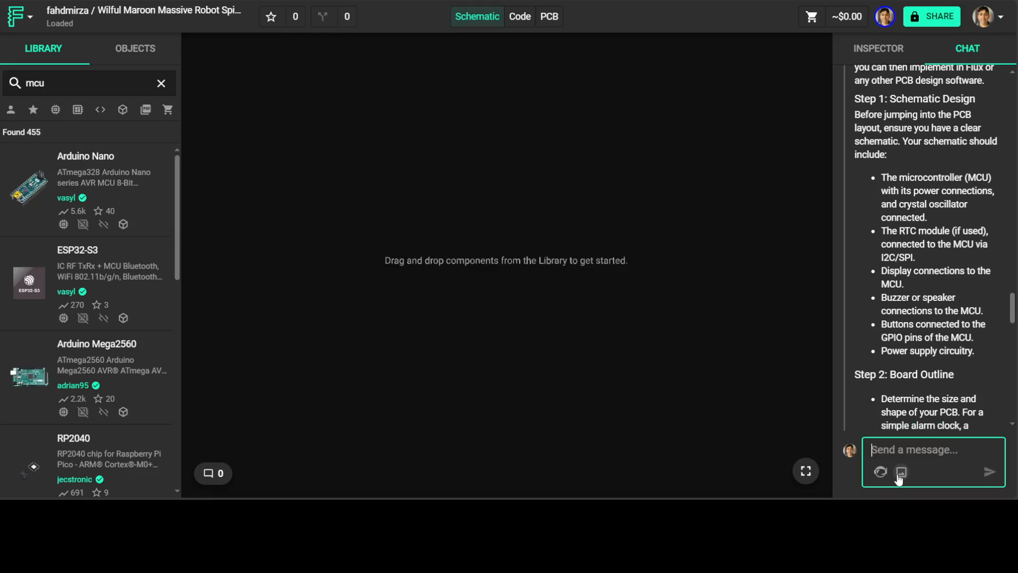
scroll(down, 3)
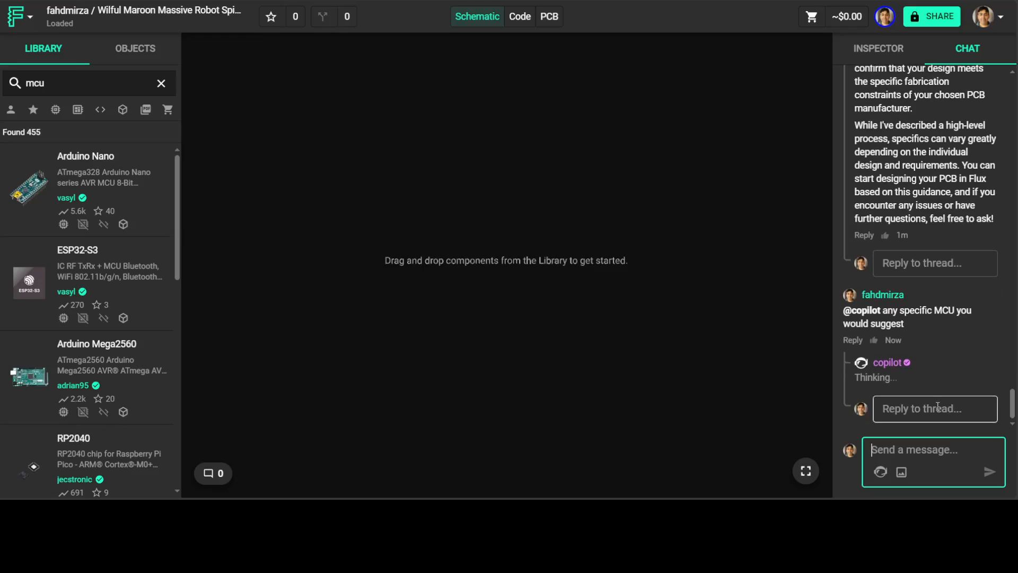
Step: Scroll the chat to read Copilot's MCU picks, starting with the Arduino Uno (ATmega328P)
scroll(down, 3)
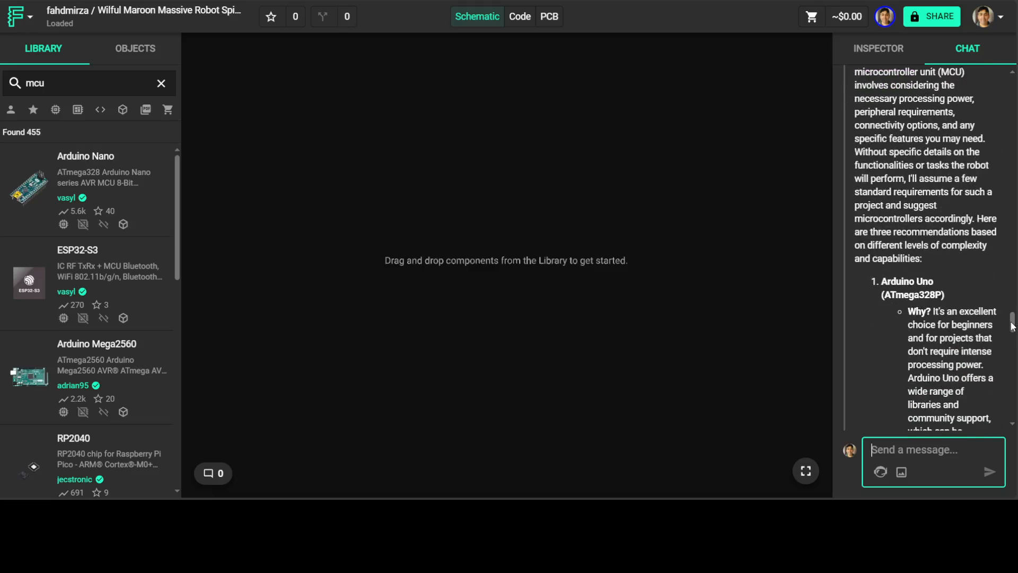
scroll(down, 3)
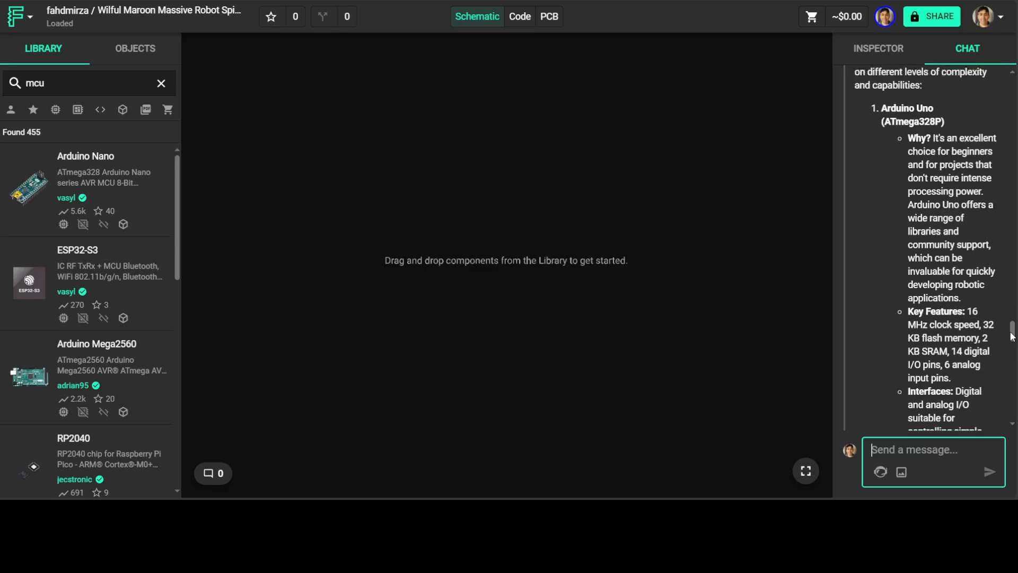
scroll(down, 3)
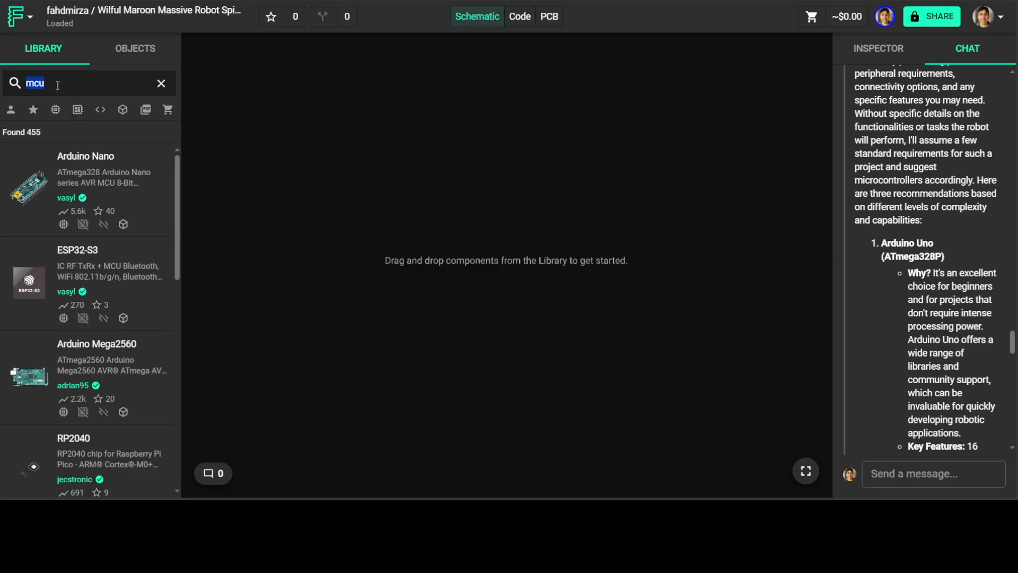
Step: Search the library for 'arduino uno' to list Arduino Uno R3 parts
text(ad)
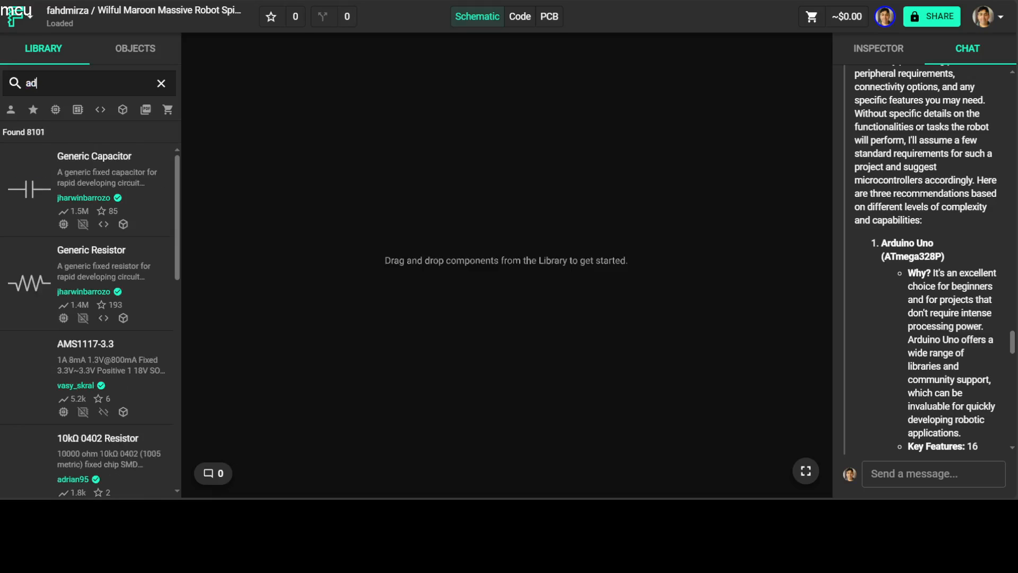
text(rduino uno)
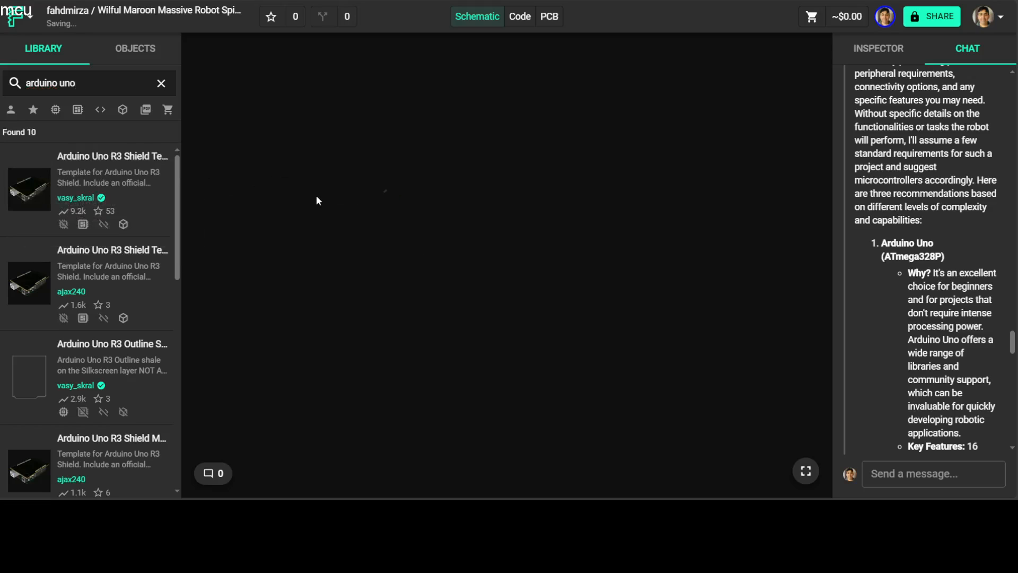
mouse_move(380, 194)
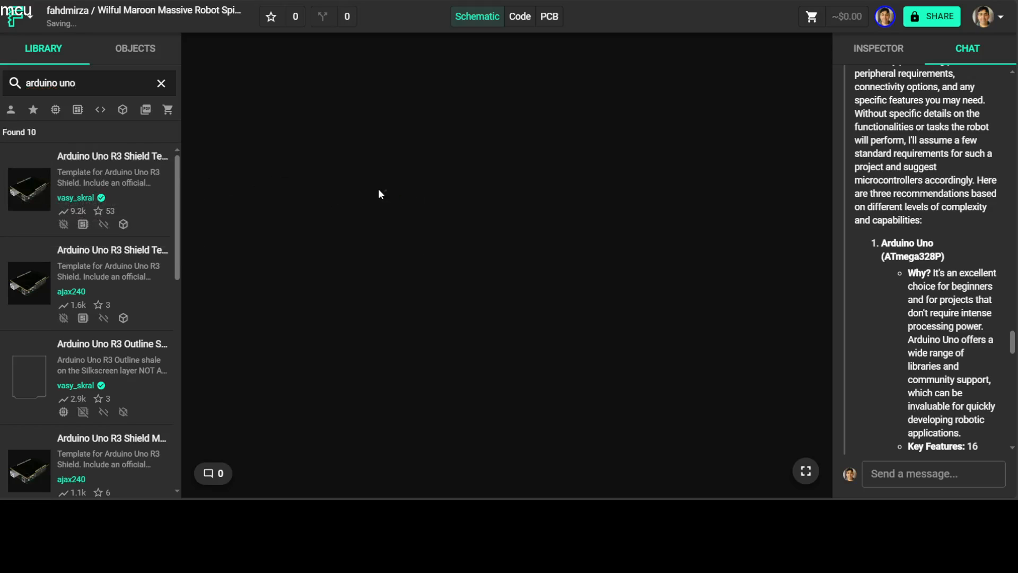
mouse_move(86, 173)
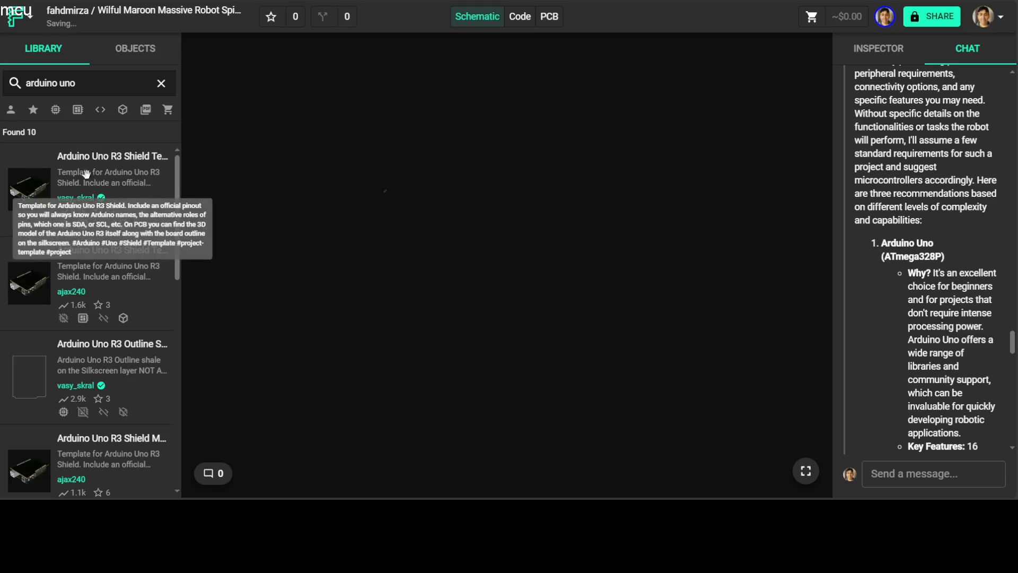
mouse_move(464, 203)
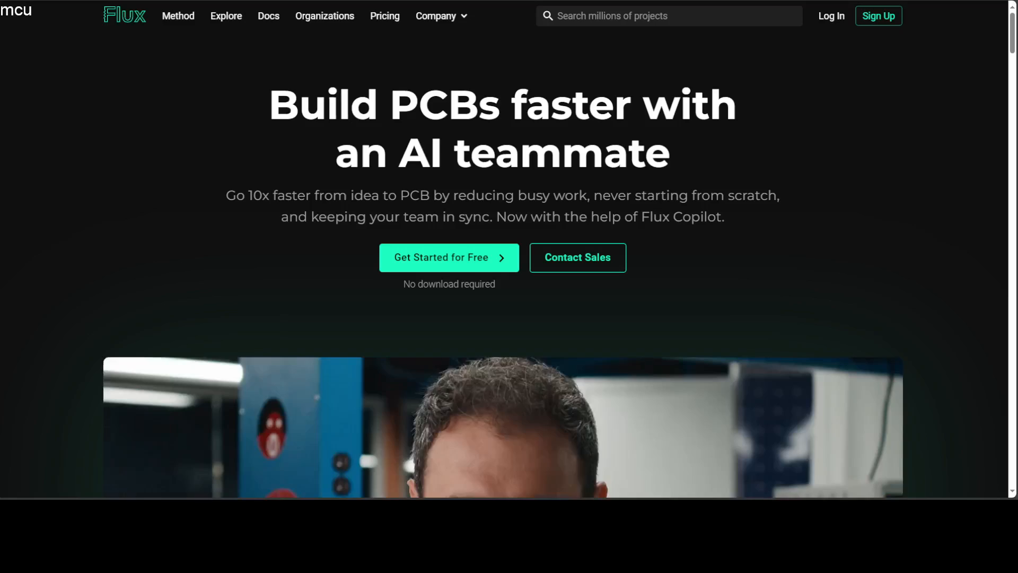
Step: Watch the flux.ai homepage demo video showing the Schematic, Code and PCB views
scroll(down, 3)
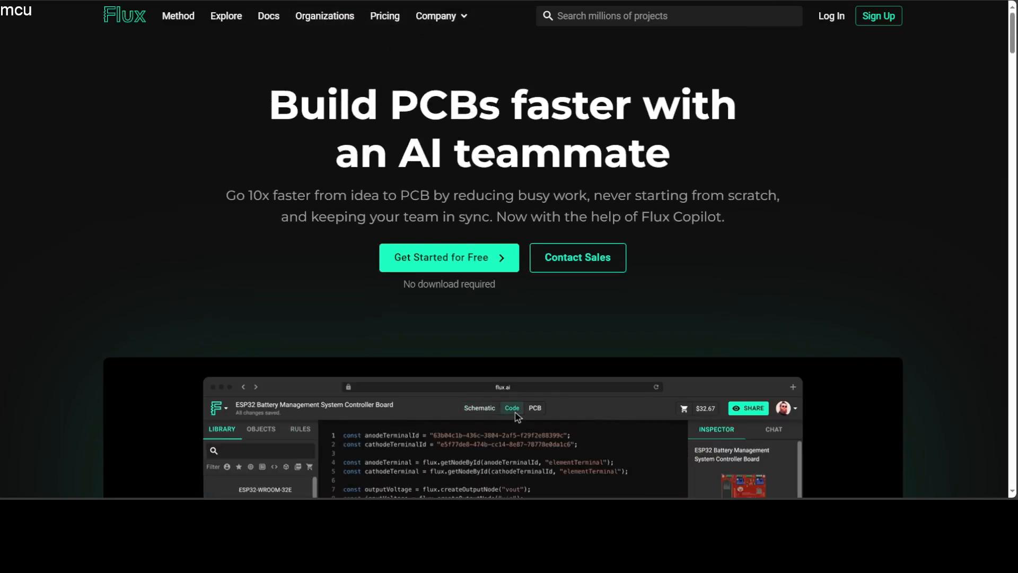
click(534, 408)
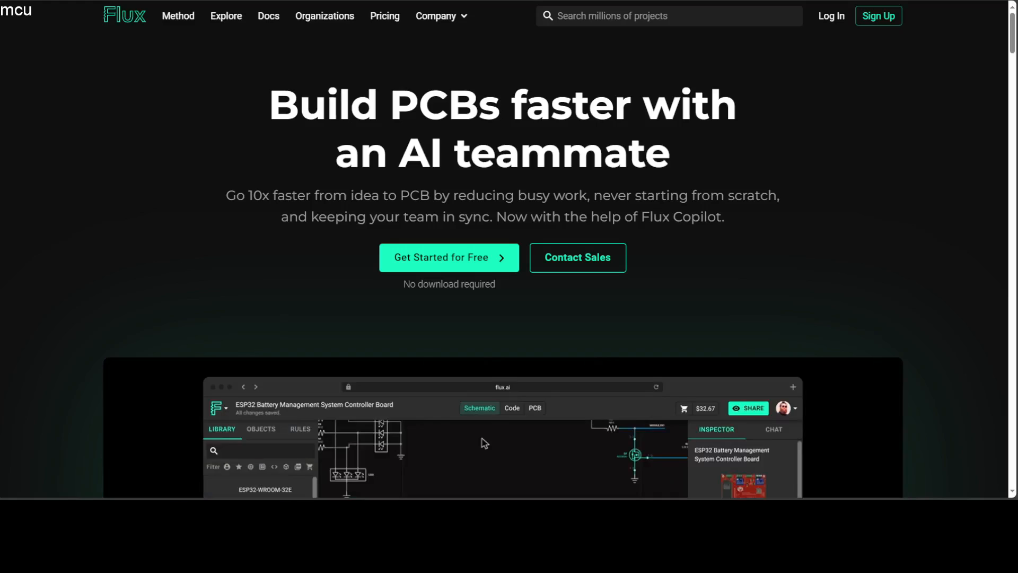
click(535, 407)
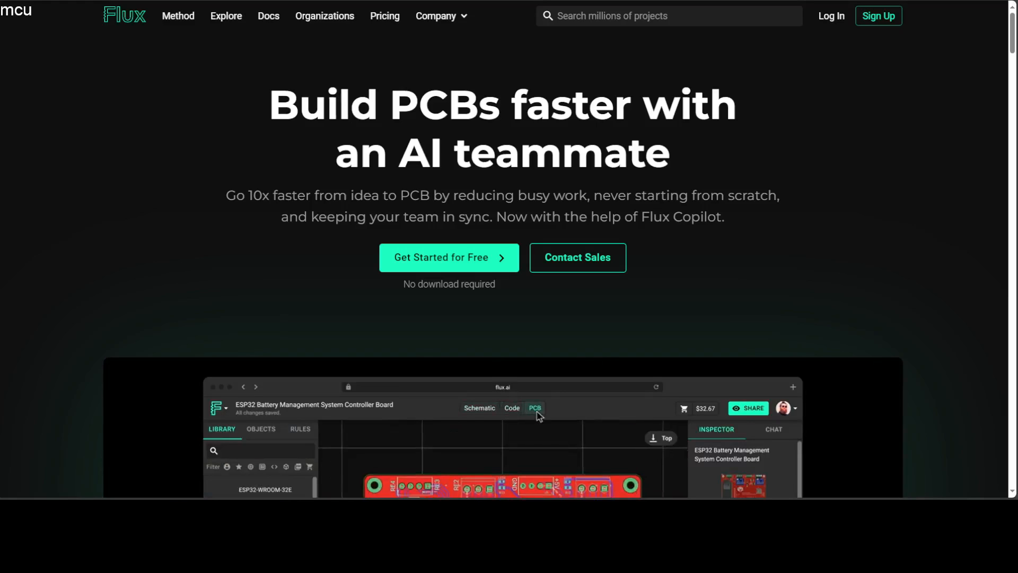